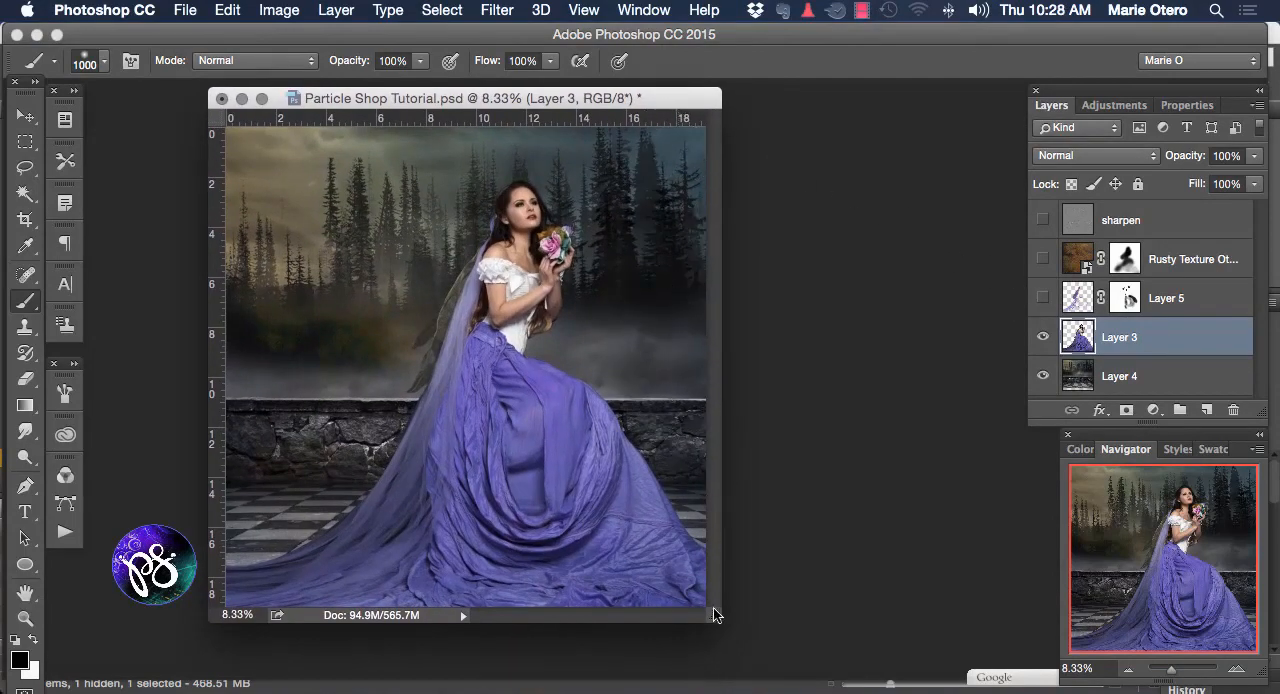
mouse_move(718, 620)
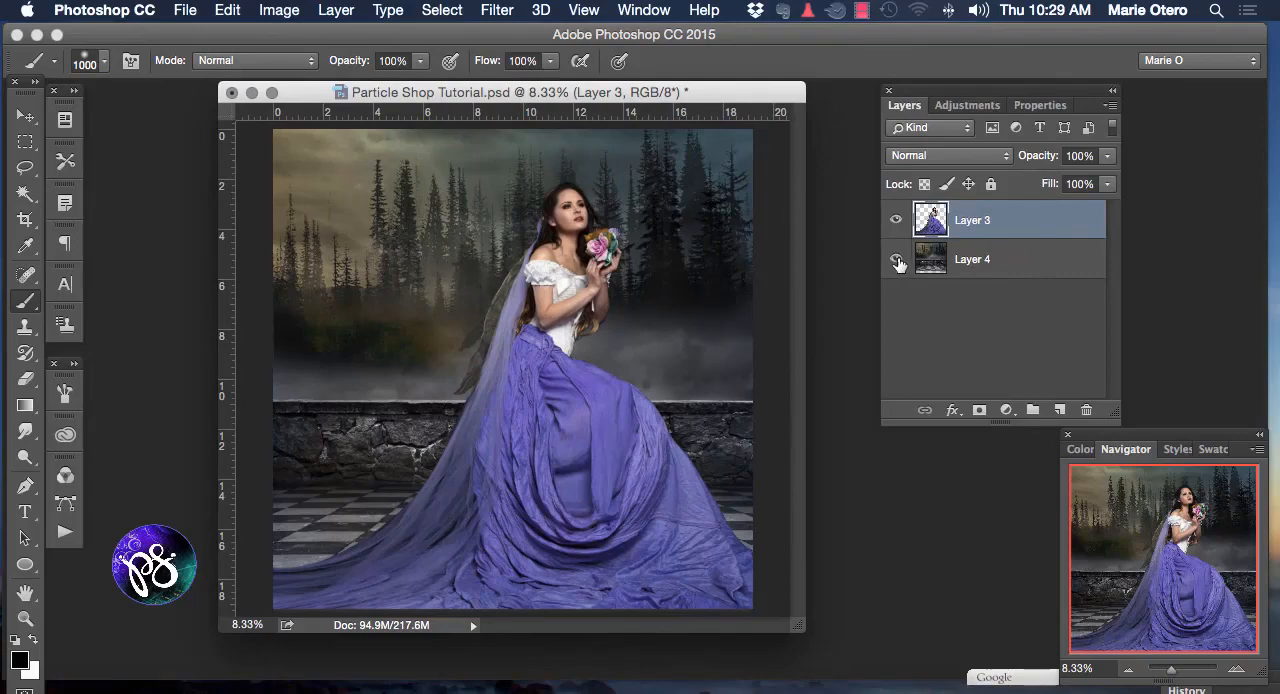
mouse_move(896, 222)
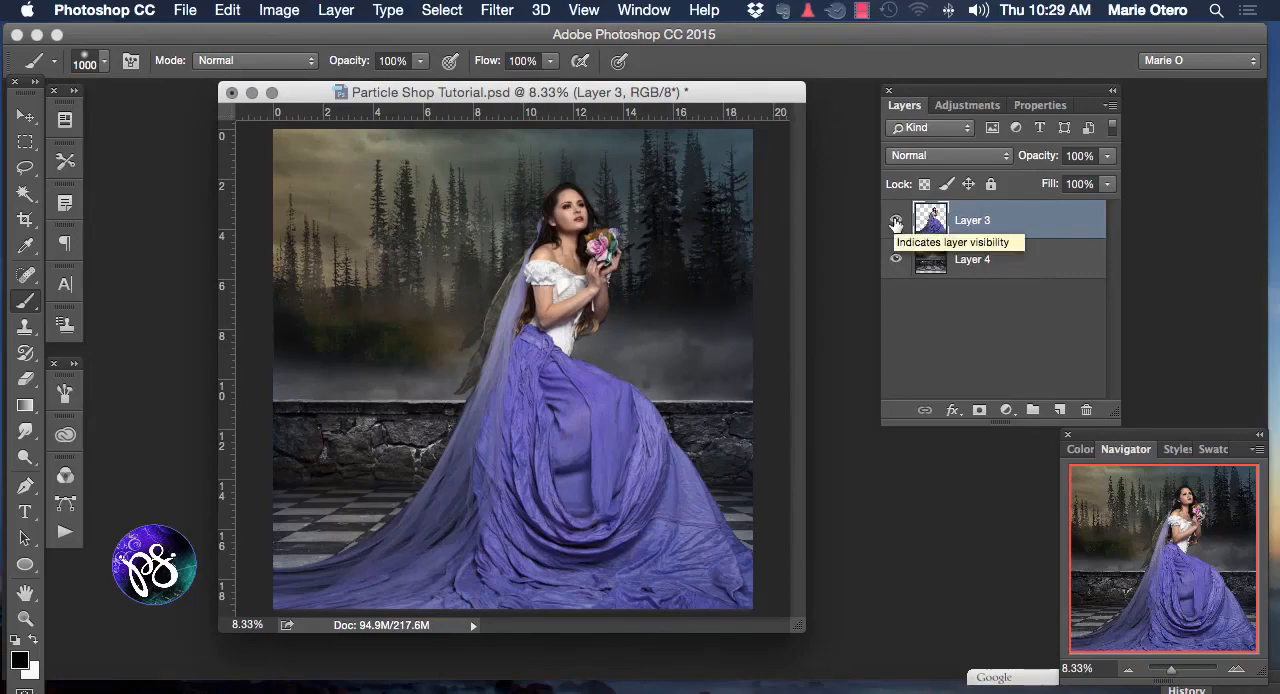
- Hide and re-show the bride layer to compare it against the background
left_click(896, 220)
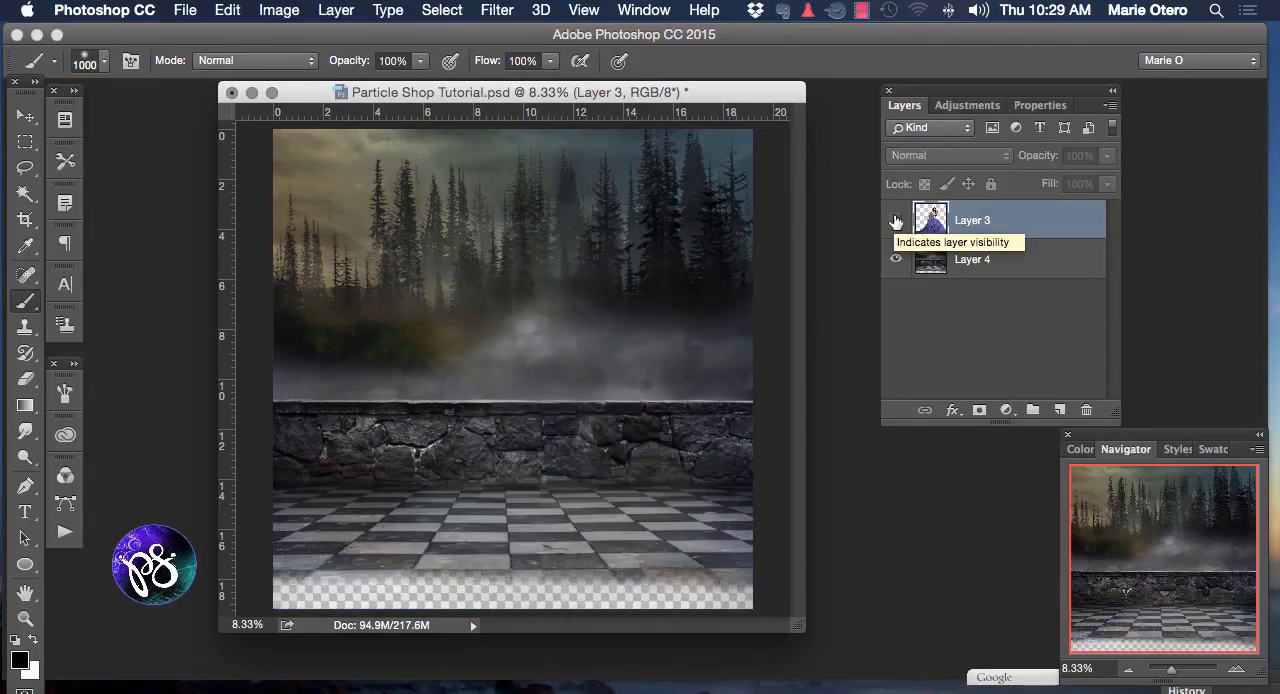
left_click(896, 220)
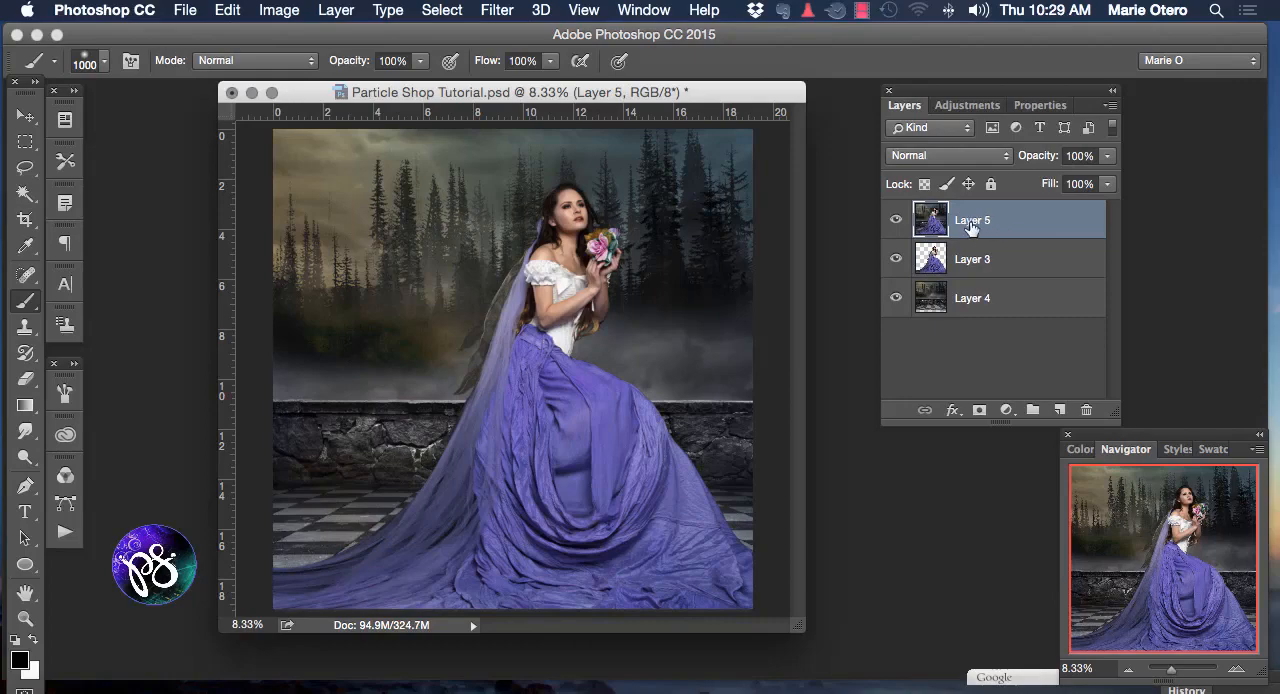
mouse_move(976, 288)
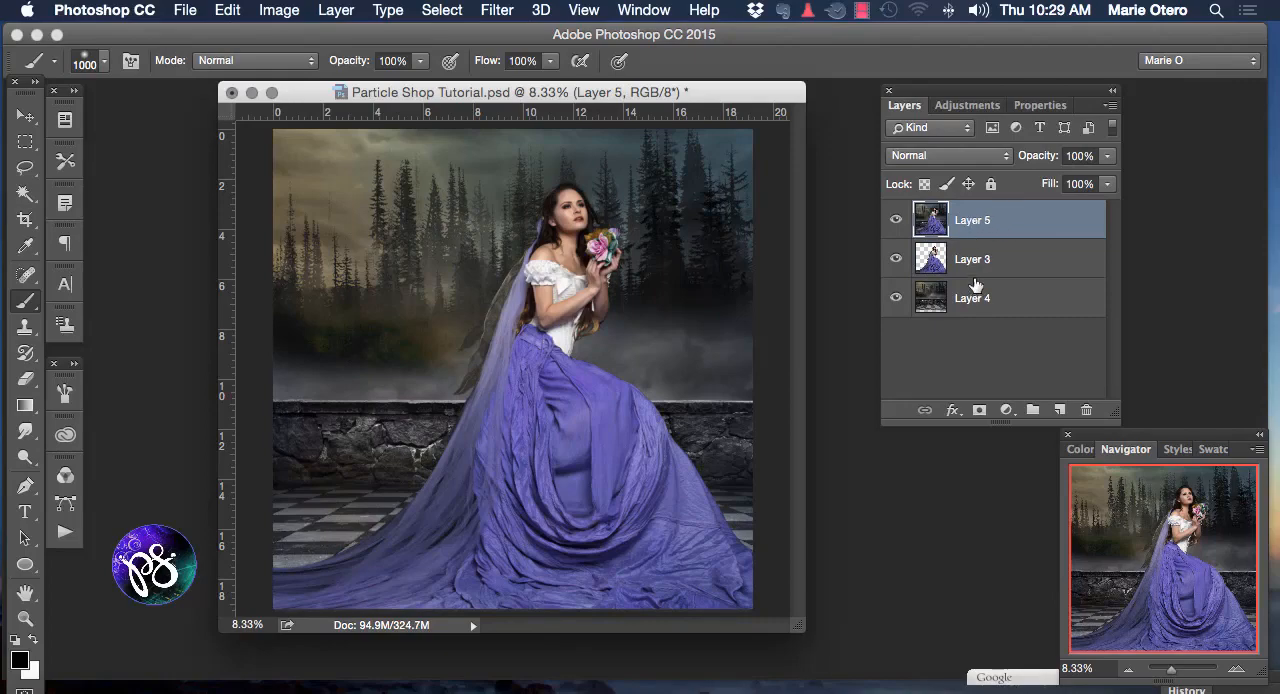
mouse_move(1032, 218)
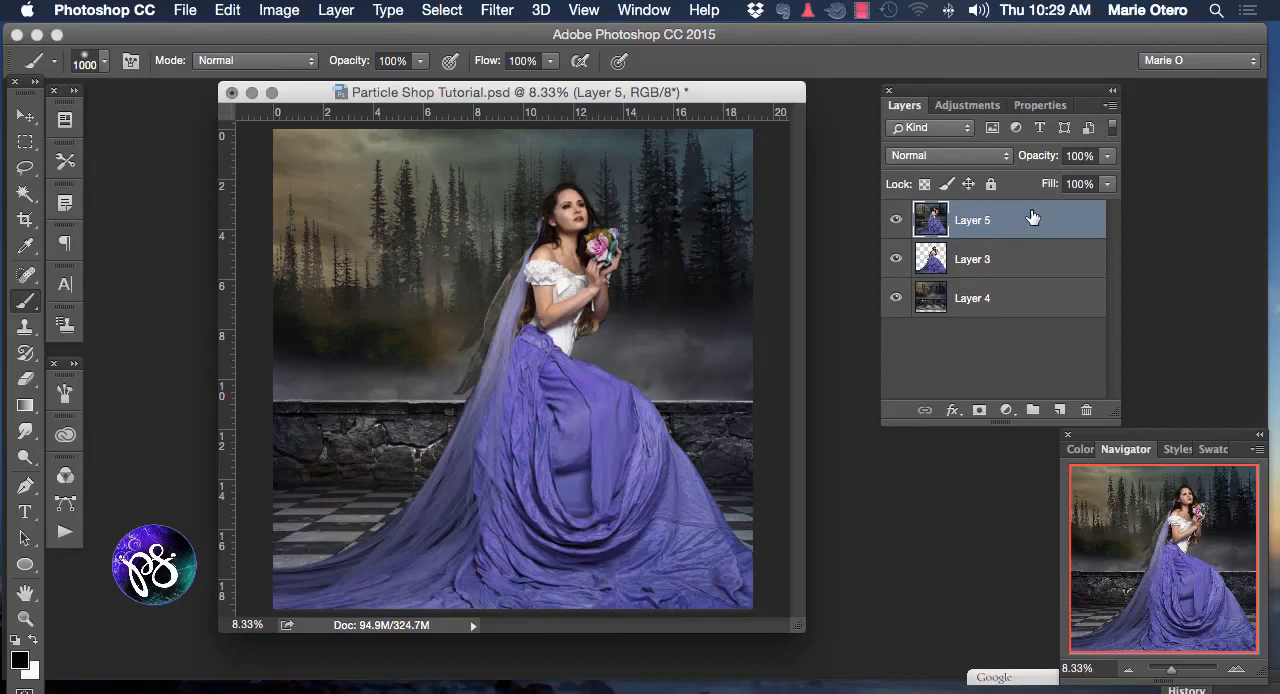
mouse_move(448, 16)
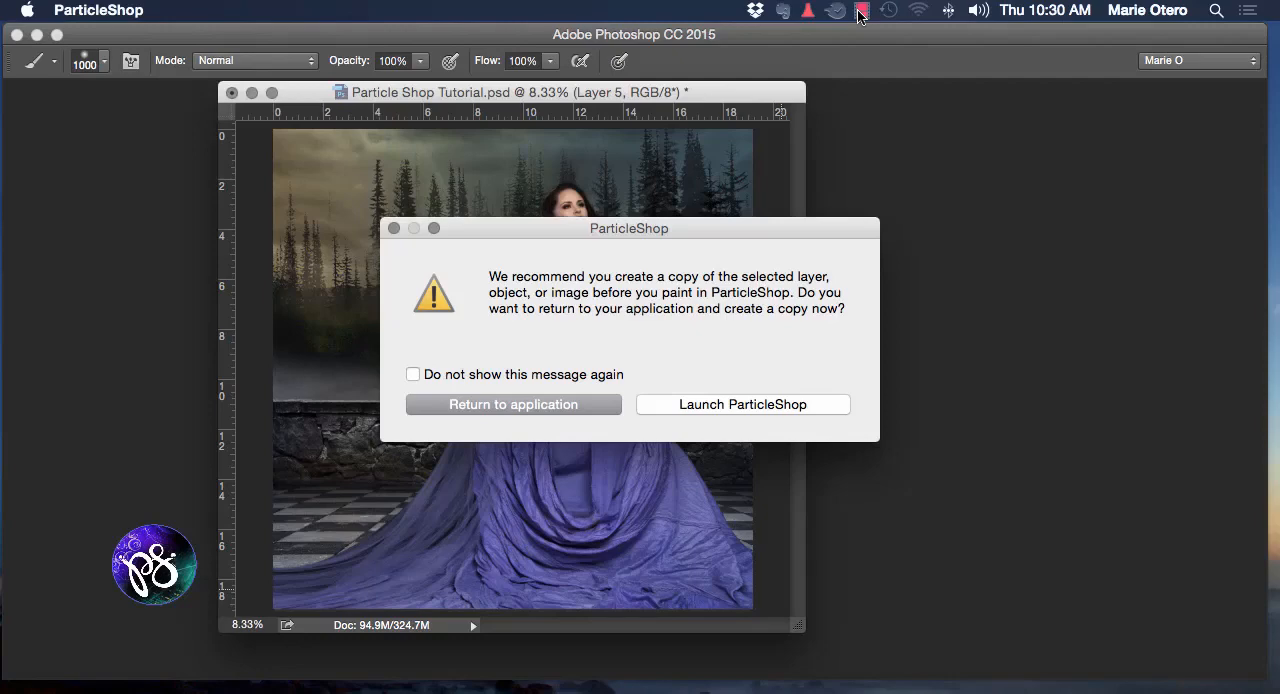
mouse_move(692, 410)
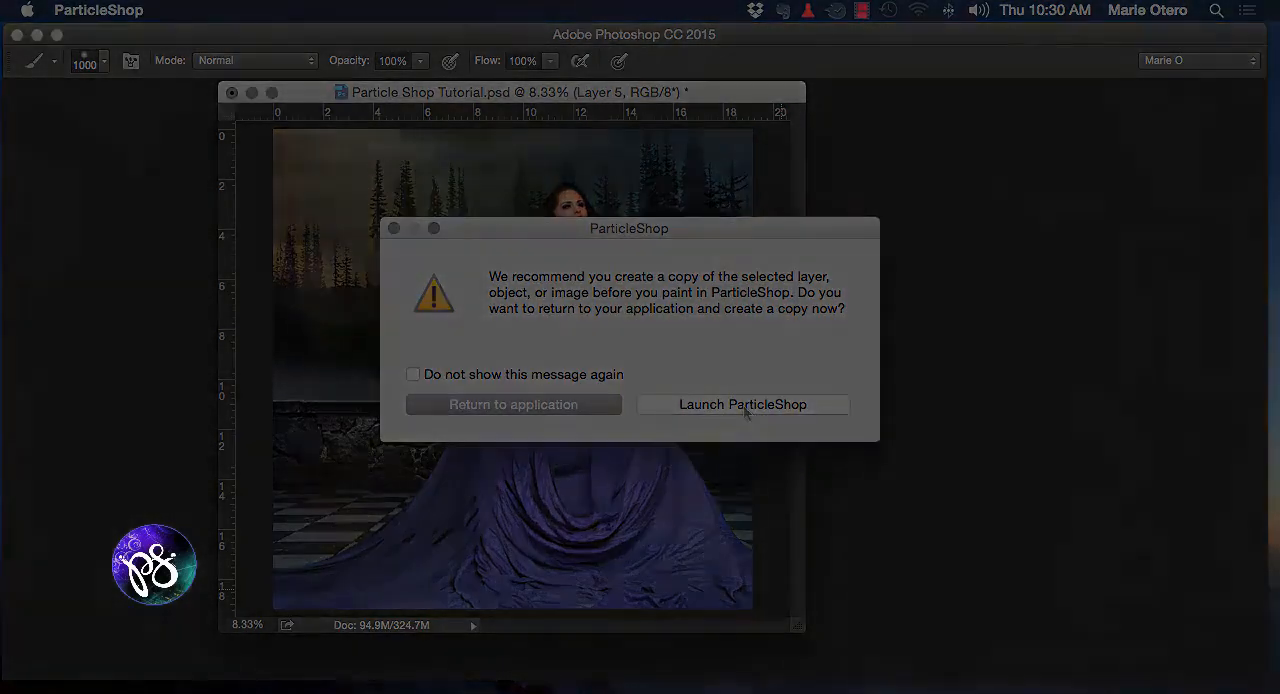
- Launch ParticleShop anyway from the copy warning, loading the bride image
left_click(744, 404)
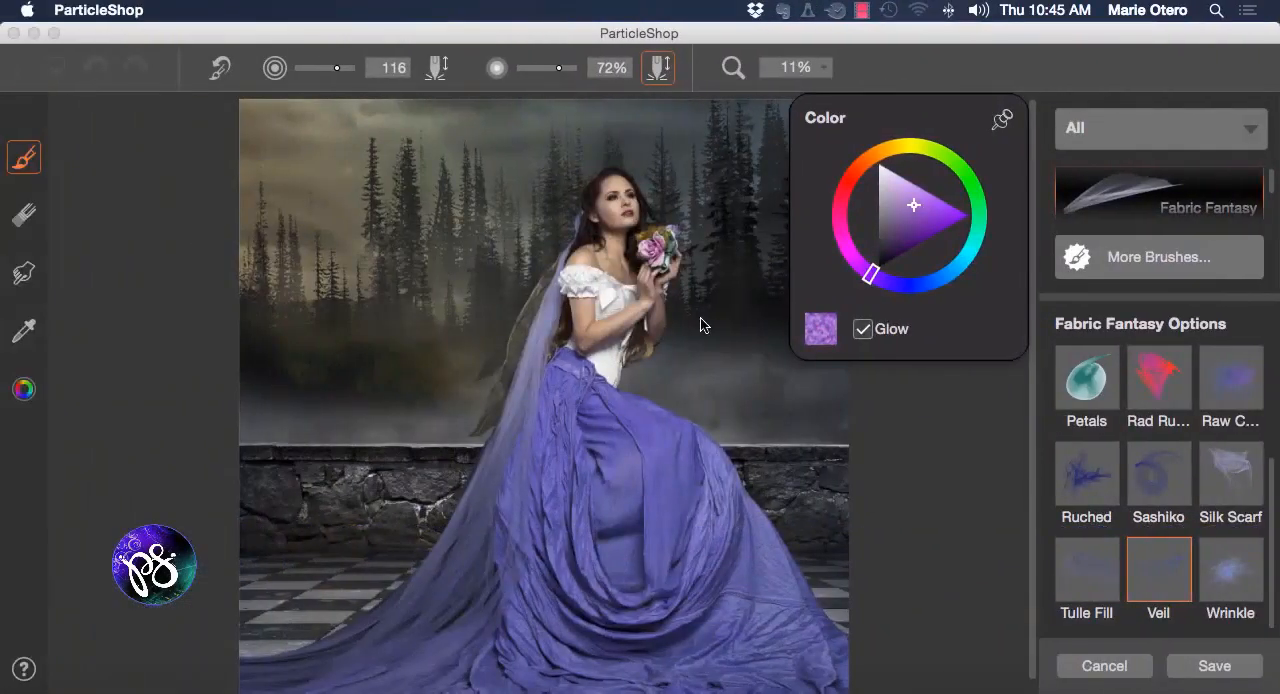
mouse_move(1130, 256)
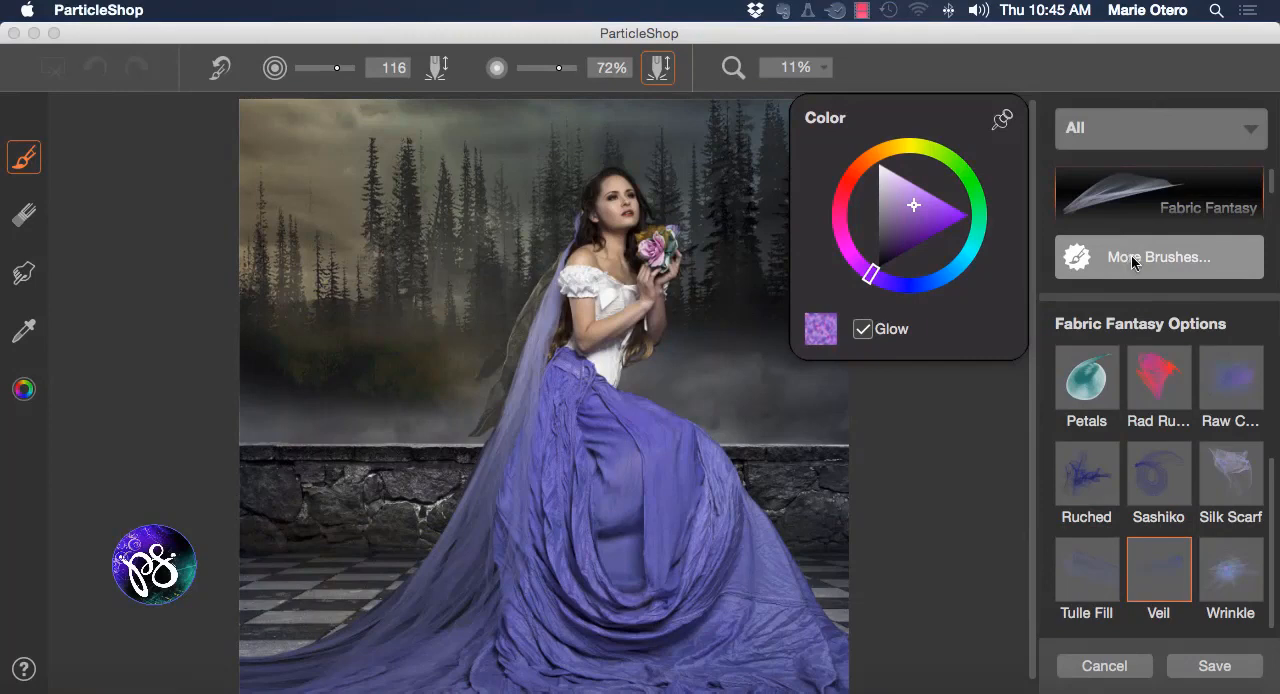
mouse_move(1156, 160)
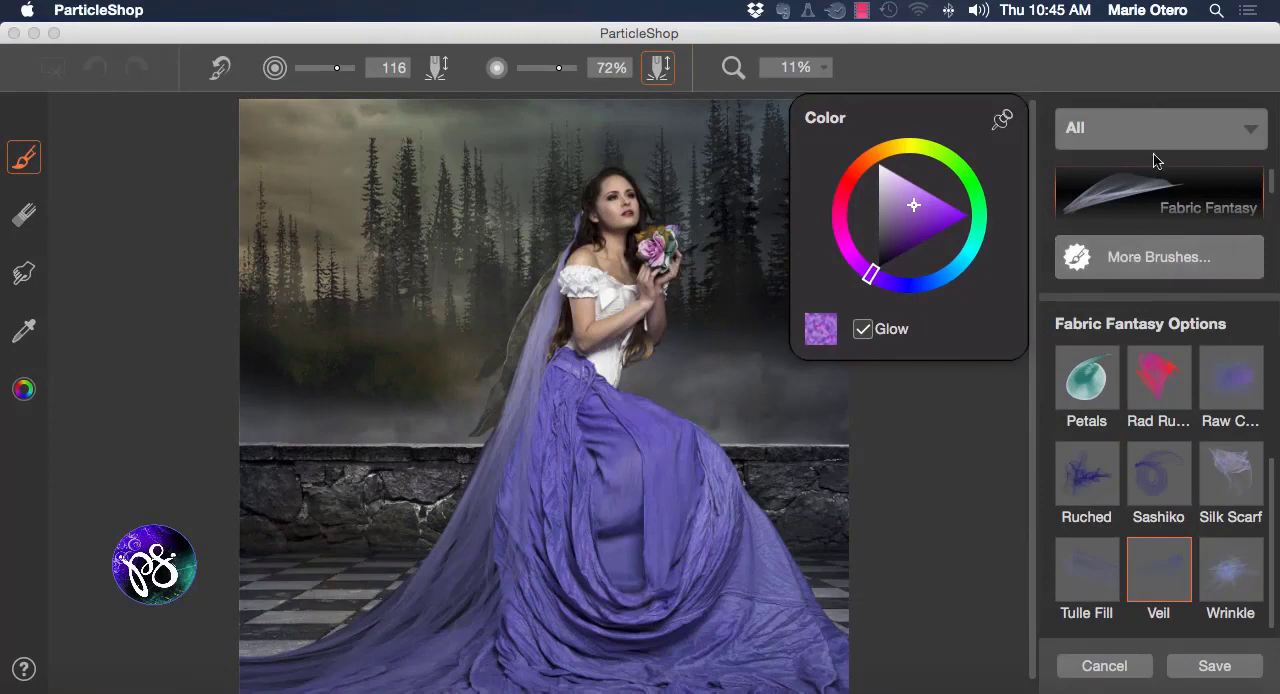
mouse_move(1256, 208)
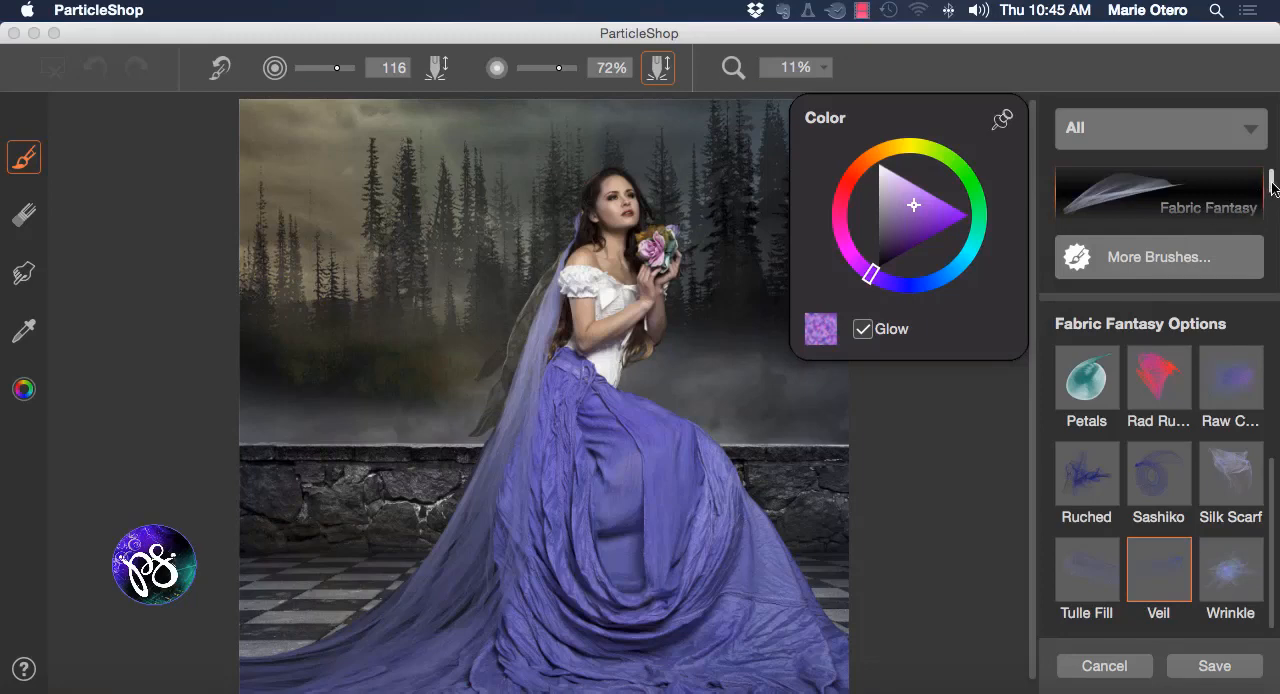
scroll("down", 3)
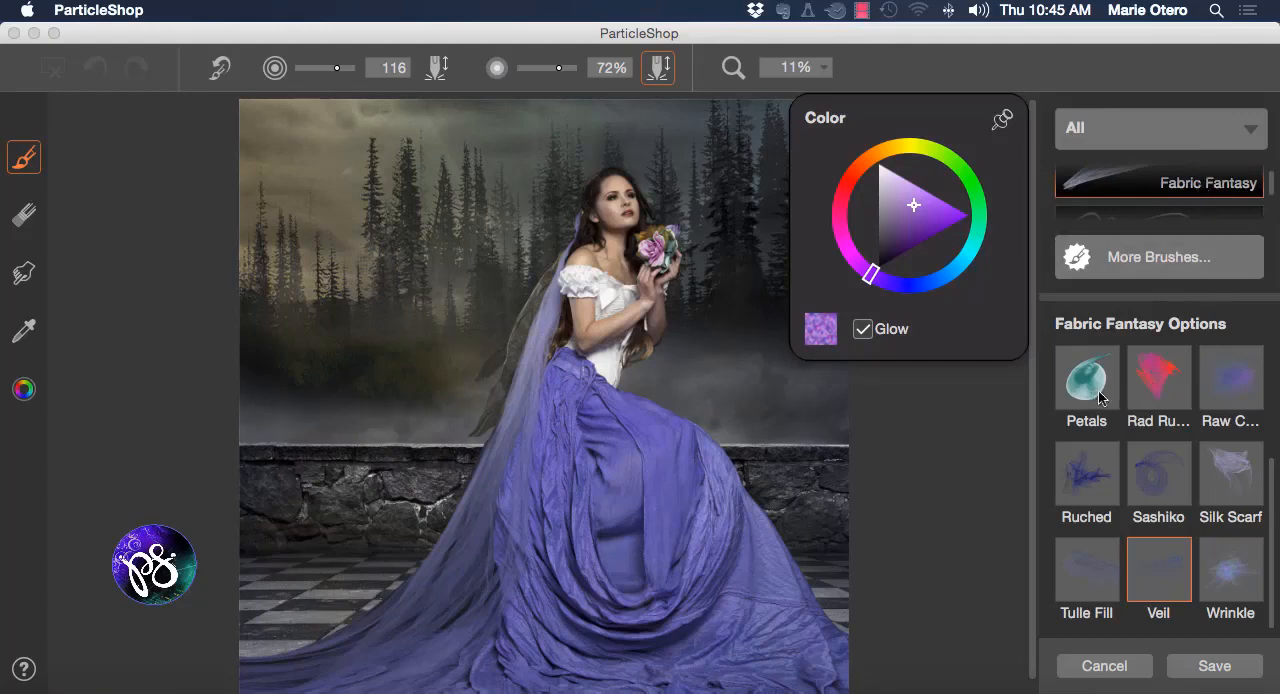
mouse_move(1164, 560)
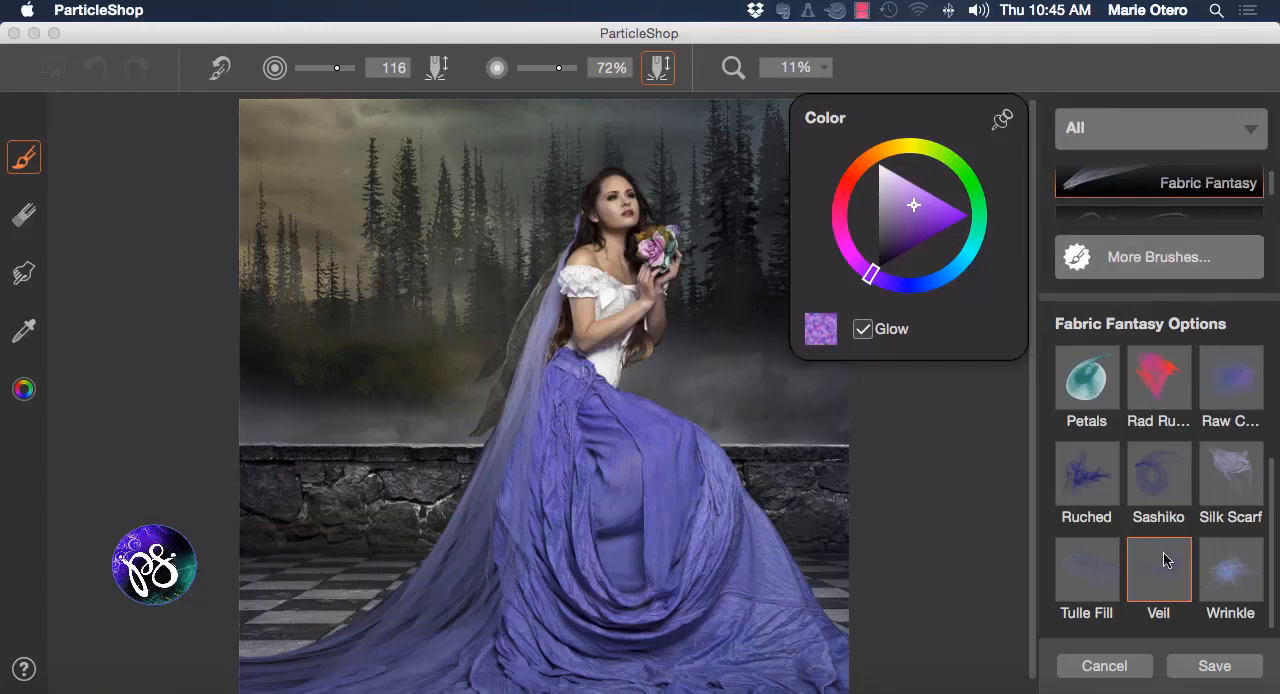
mouse_move(836, 278)
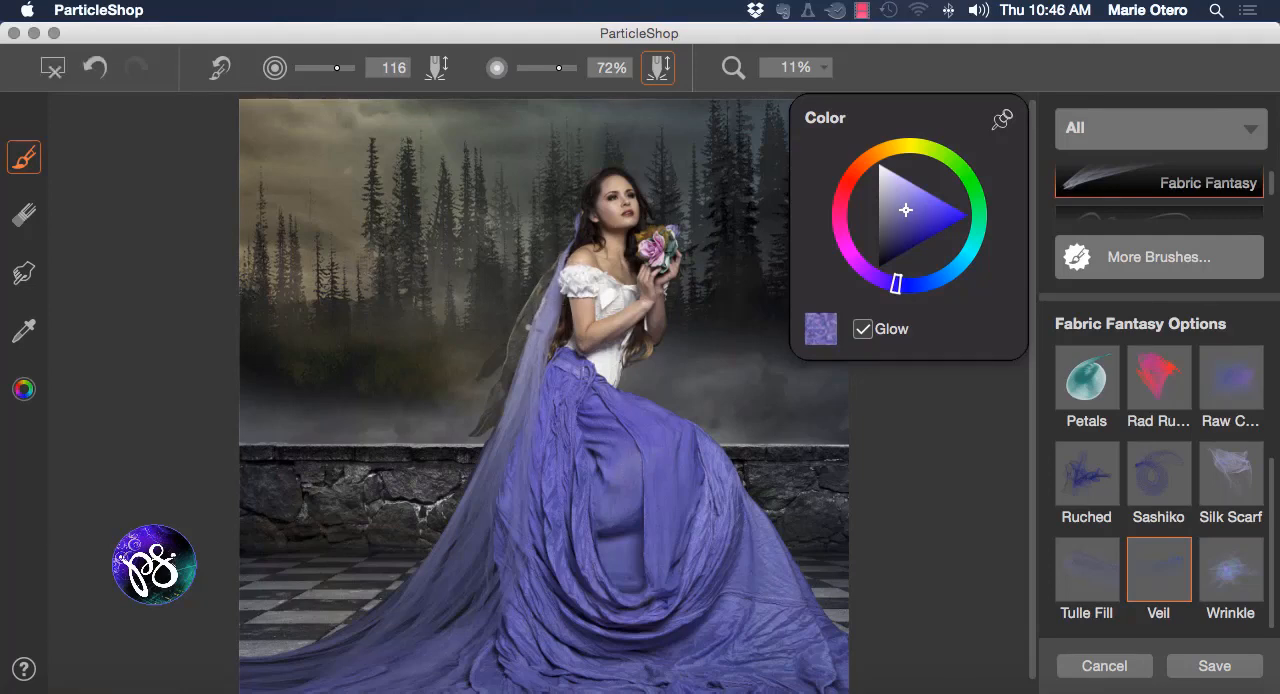
- Raise brush strength to 89%, choose a vivid purple and paint a glowing strand over the veil
left_click_drag(560, 68, 570, 68)
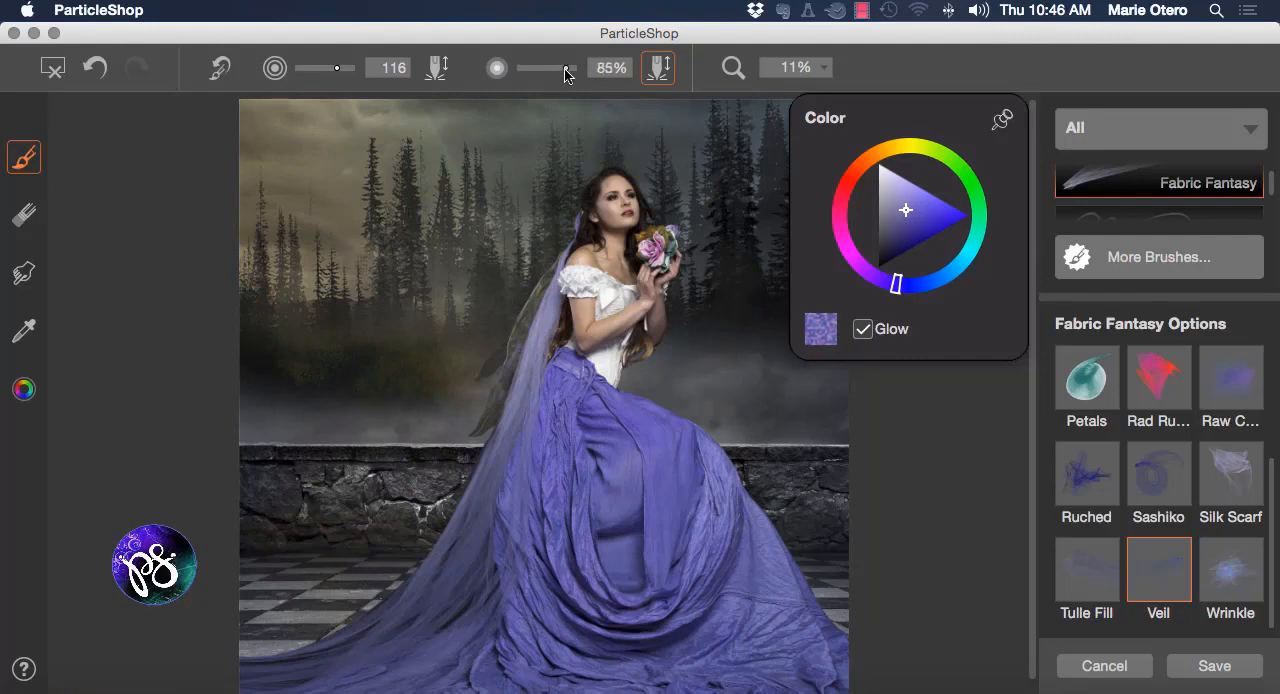
left_click_drag(556, 68, 568, 68)
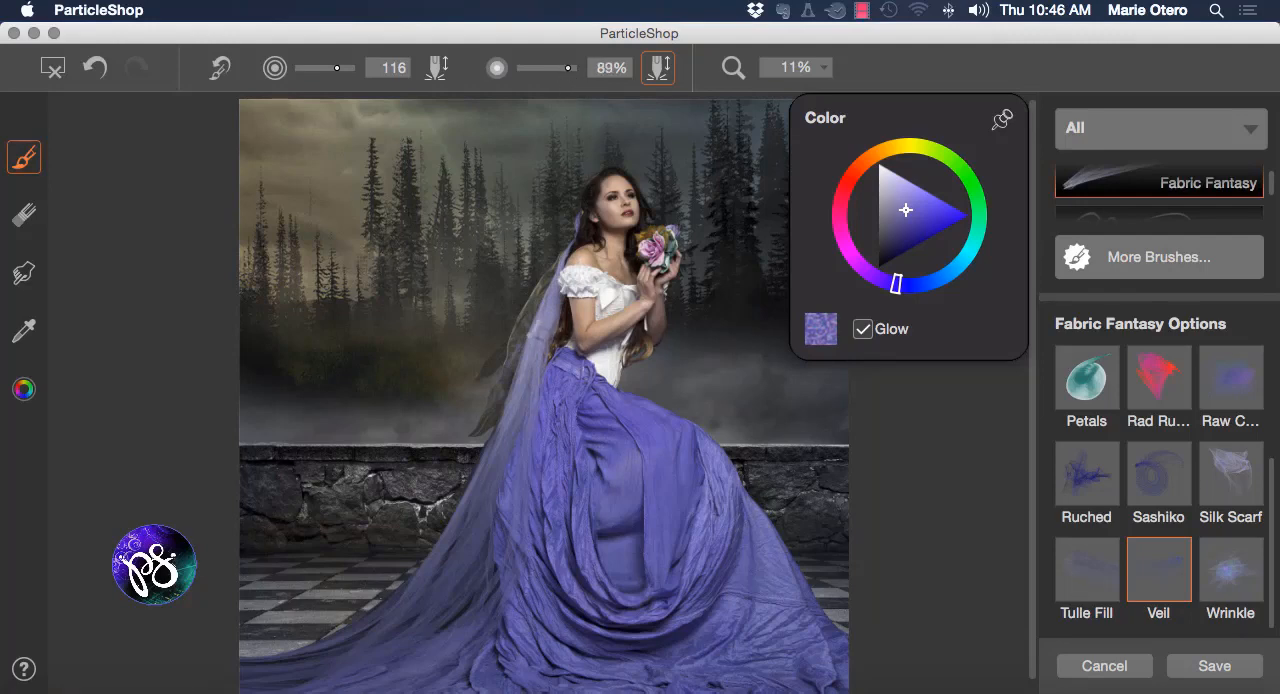
left_click(930, 220)
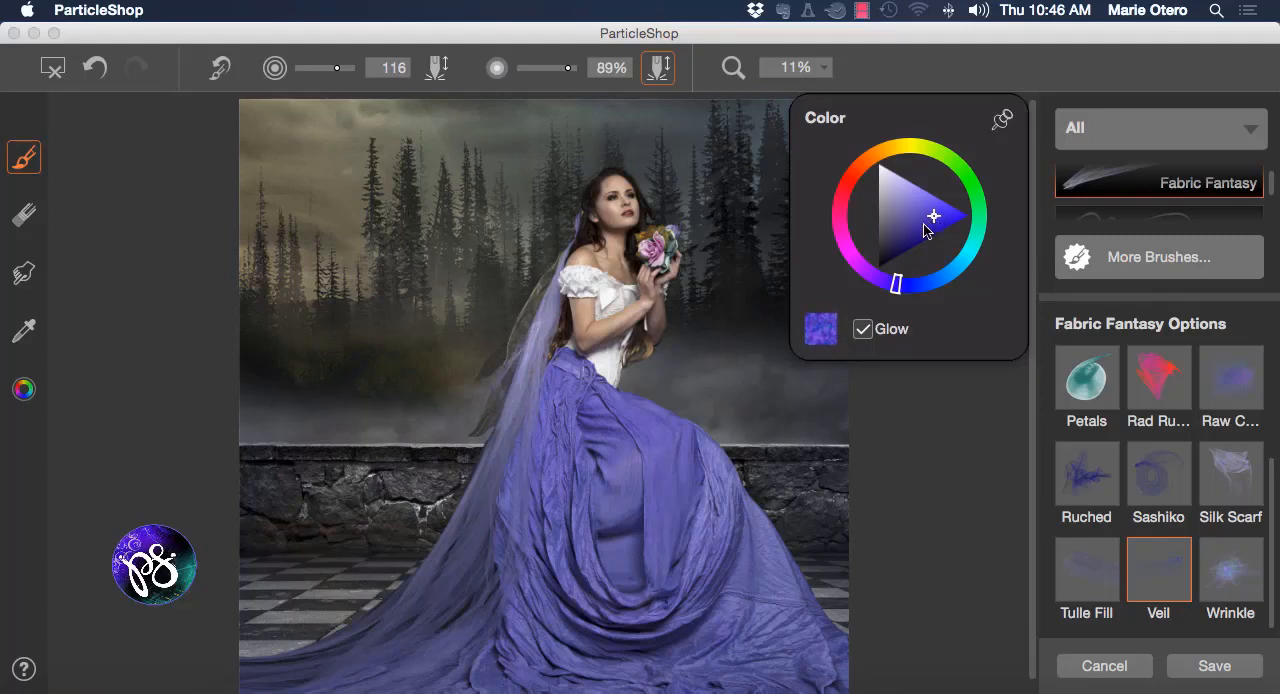
mouse_move(464, 498)
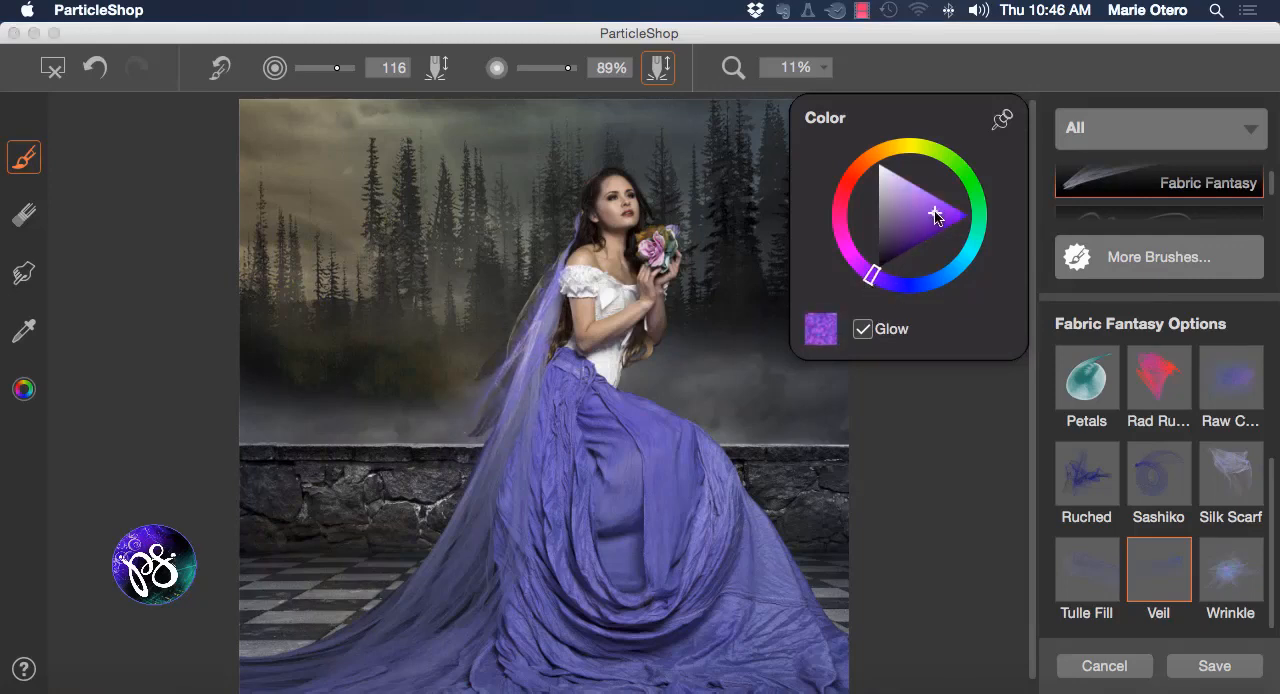
mouse_move(464, 462)
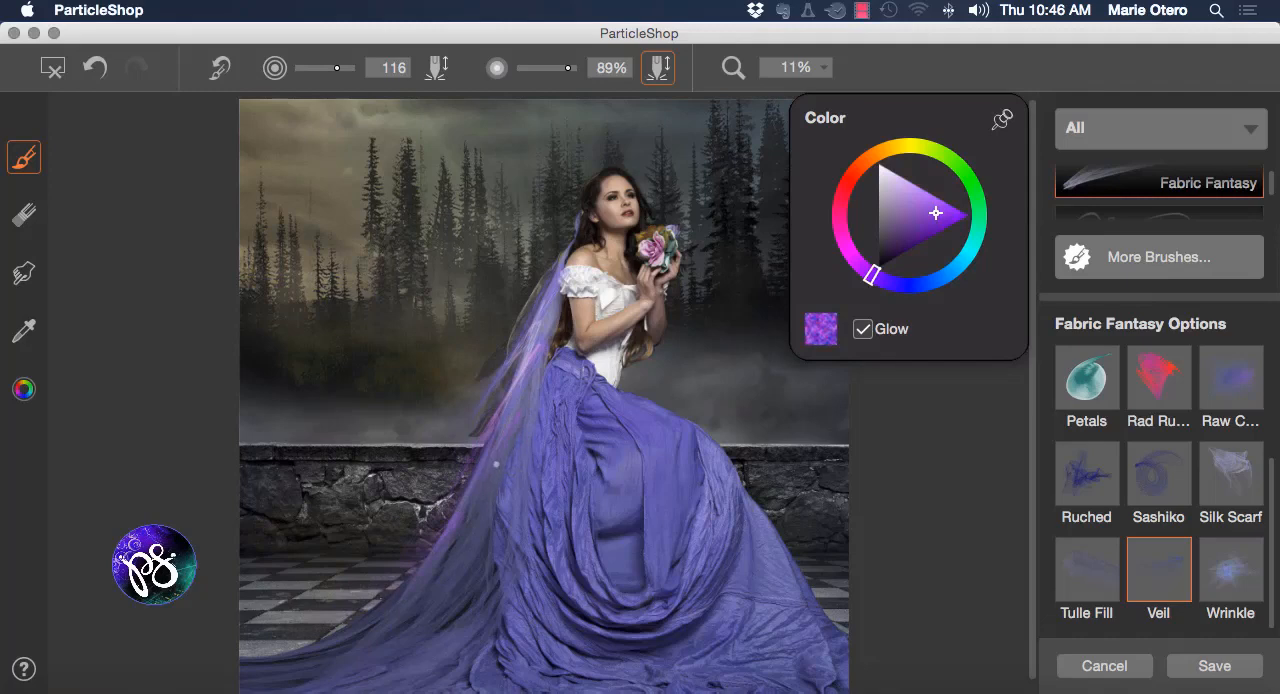
left_click(490, 464)
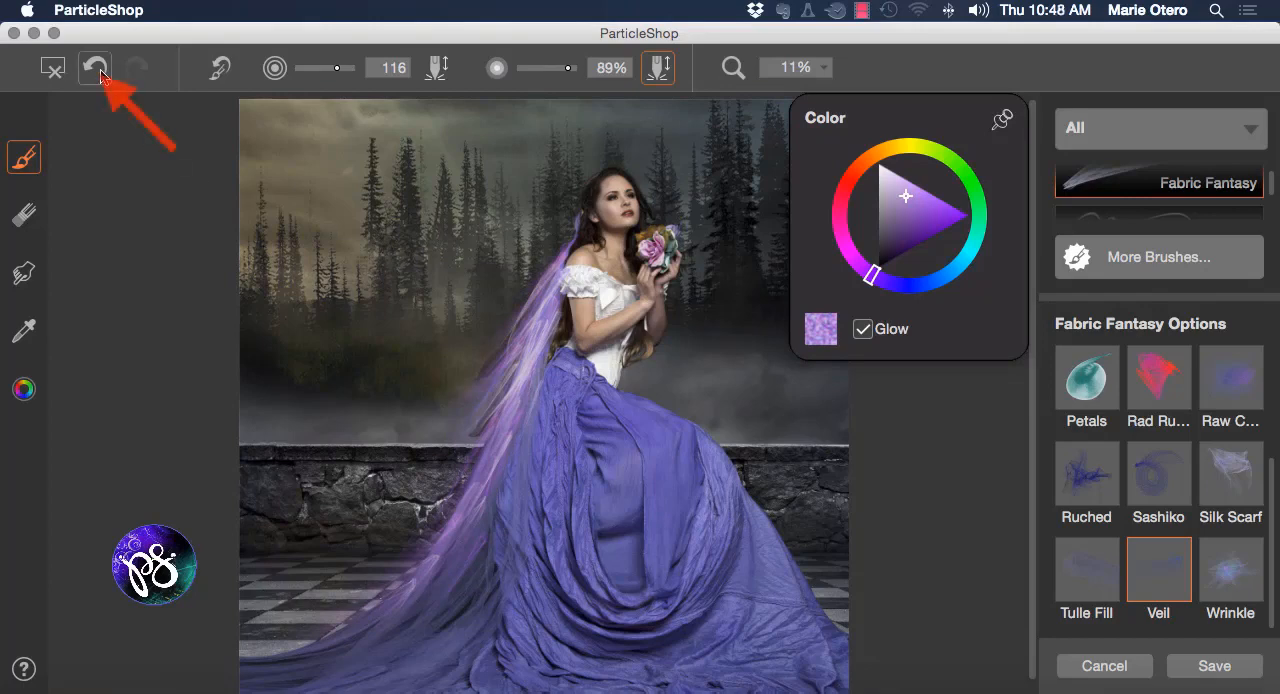
left_click(96, 68)
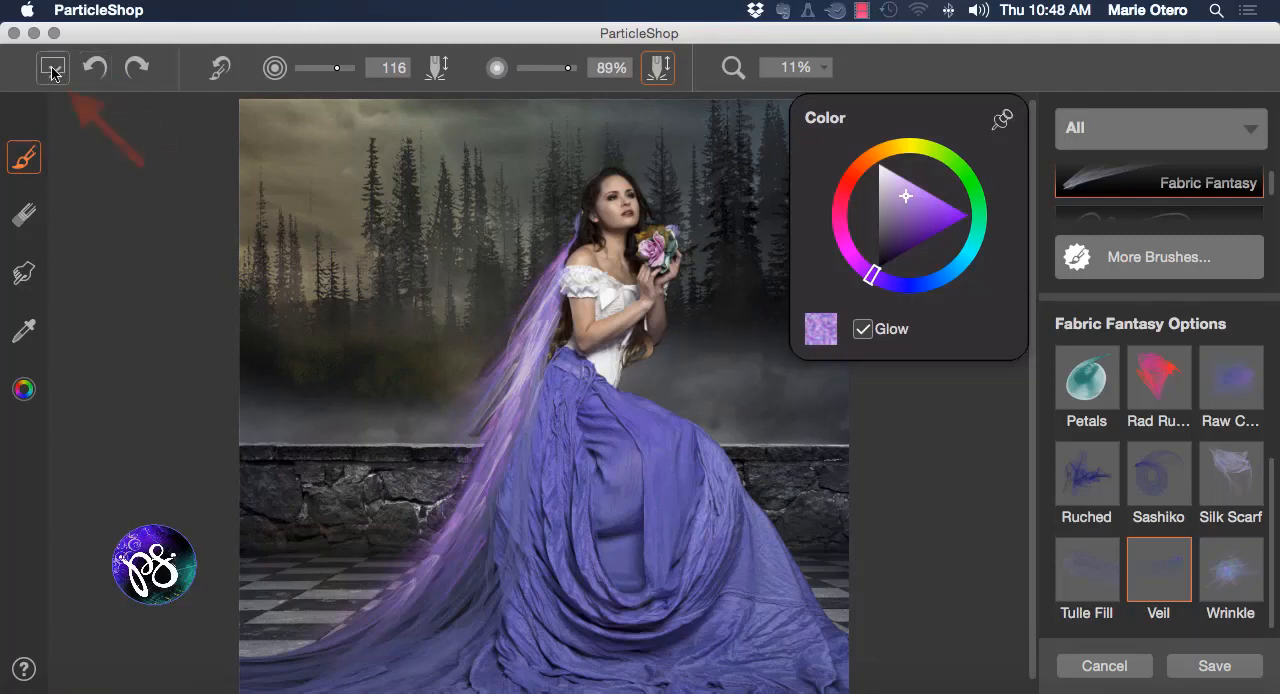
mouse_move(52, 68)
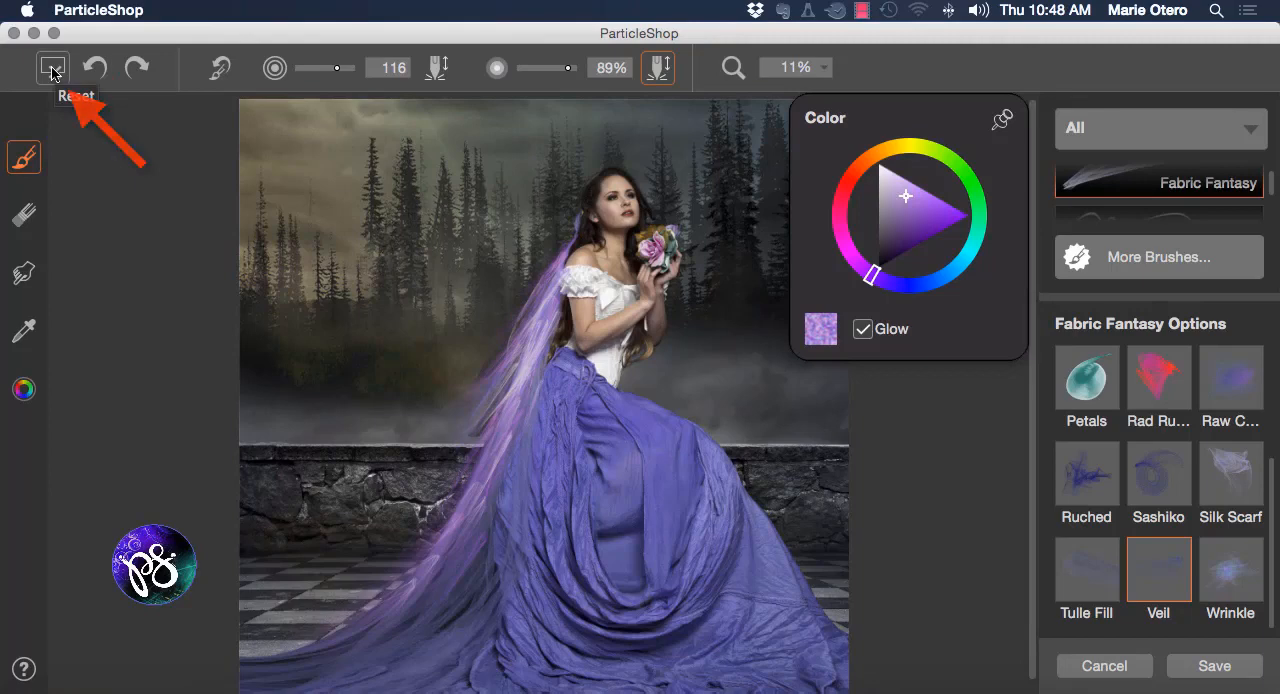
mouse_move(24, 216)
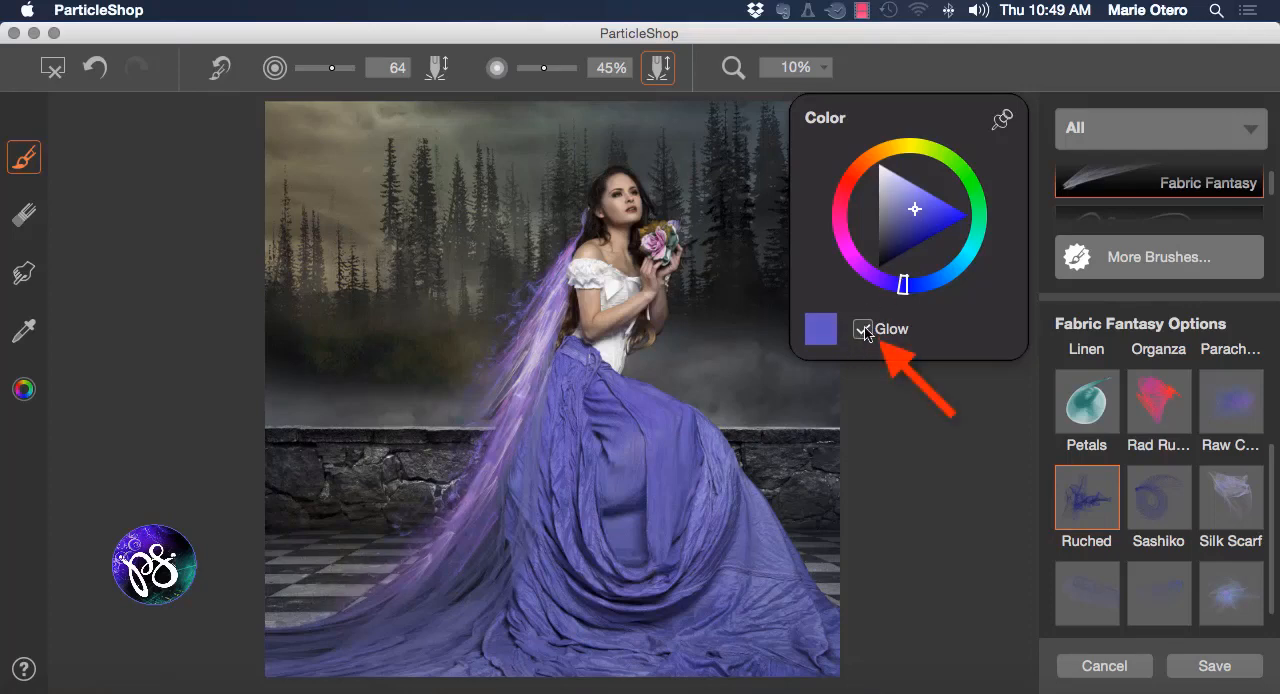
- Toggle Glow off while picking the pinkish purple, then re-enable it
left_click(862, 328)
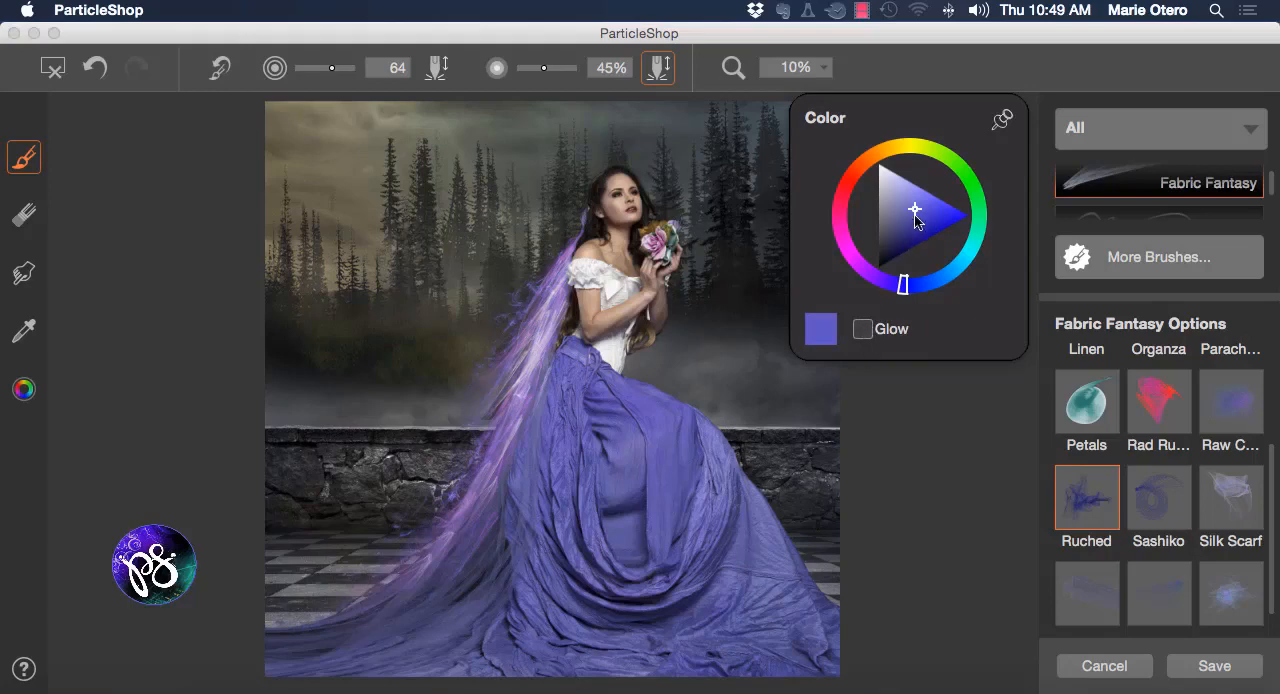
mouse_move(548, 322)
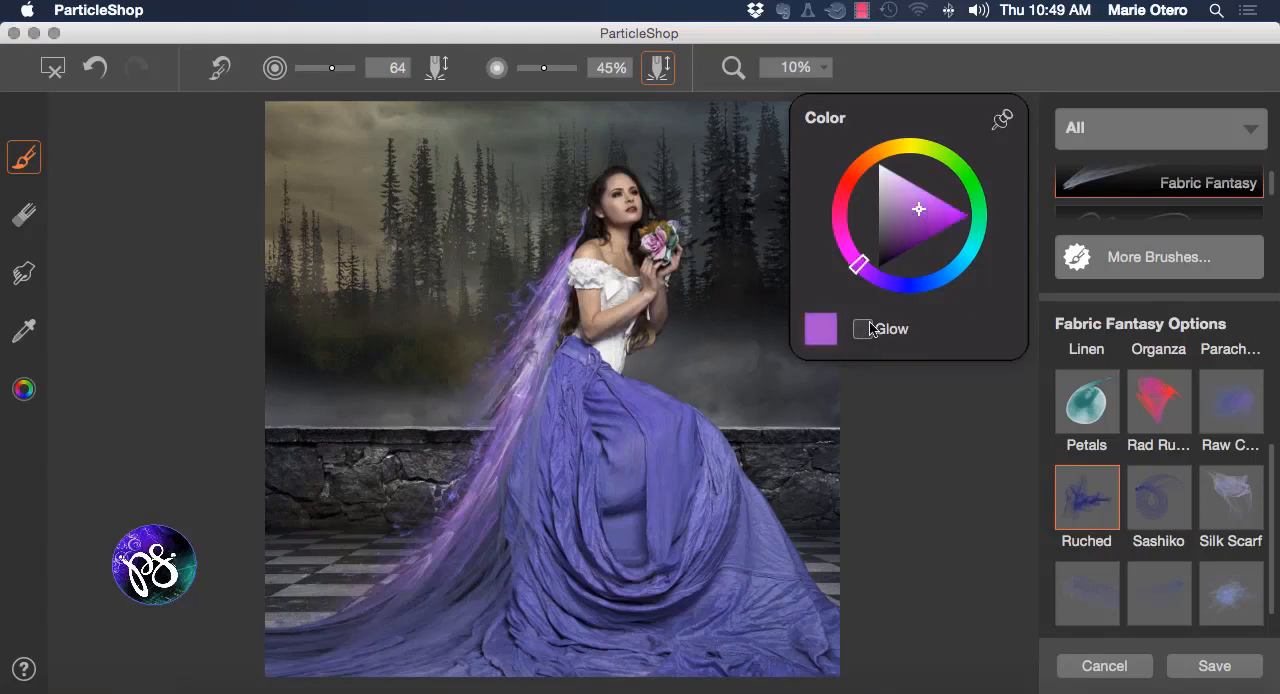
left_click(862, 328)
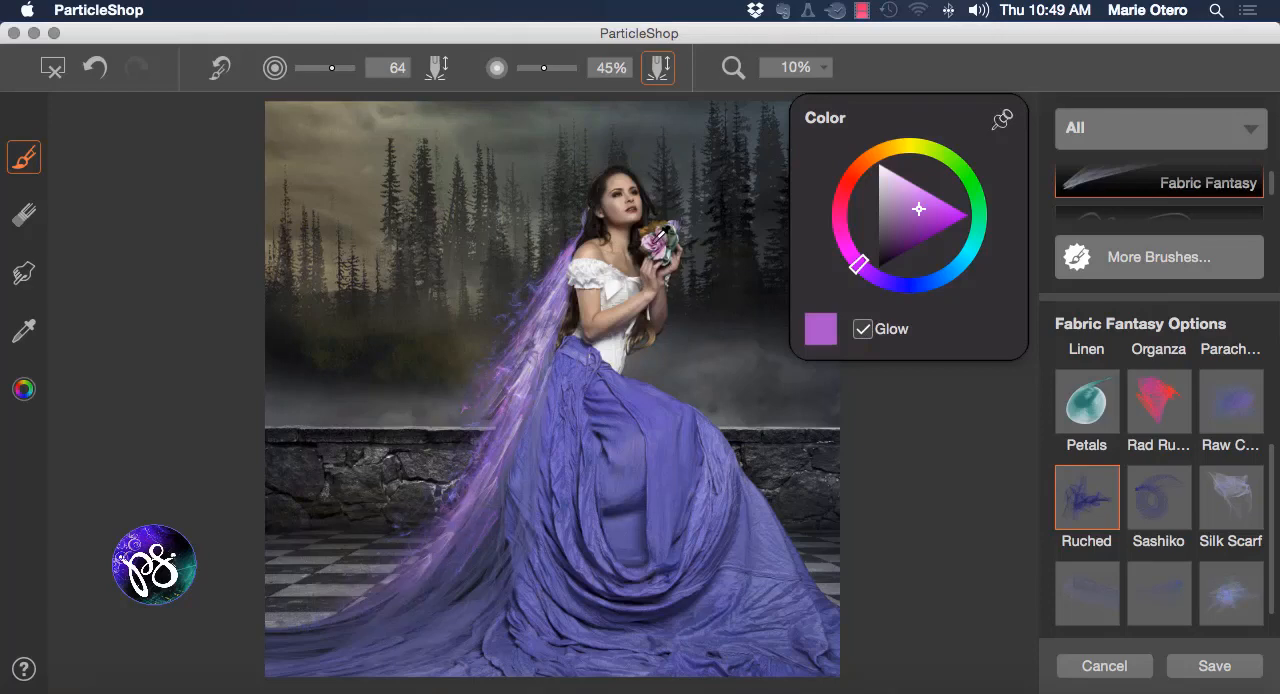
- Shift the hue ring toward magenta and pick a light shade in the colour triangle
left_click_drag(858, 264, 844, 236)
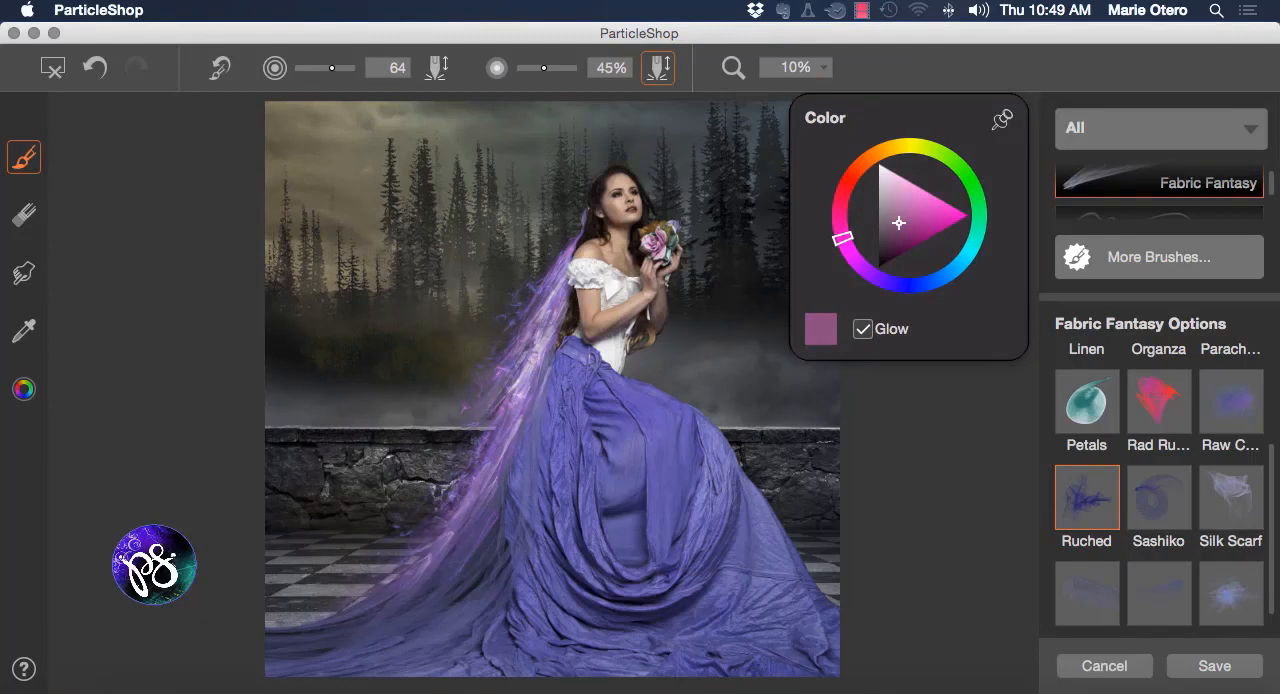
left_click(904, 226)
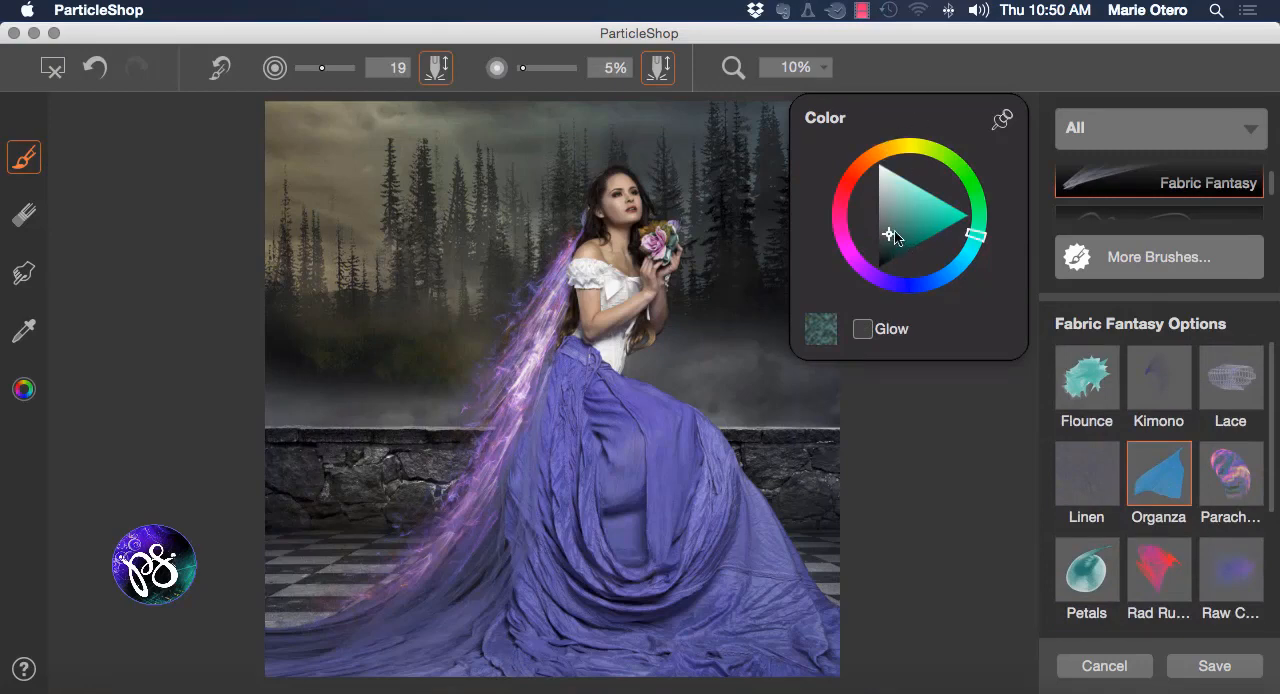
mouse_move(896, 238)
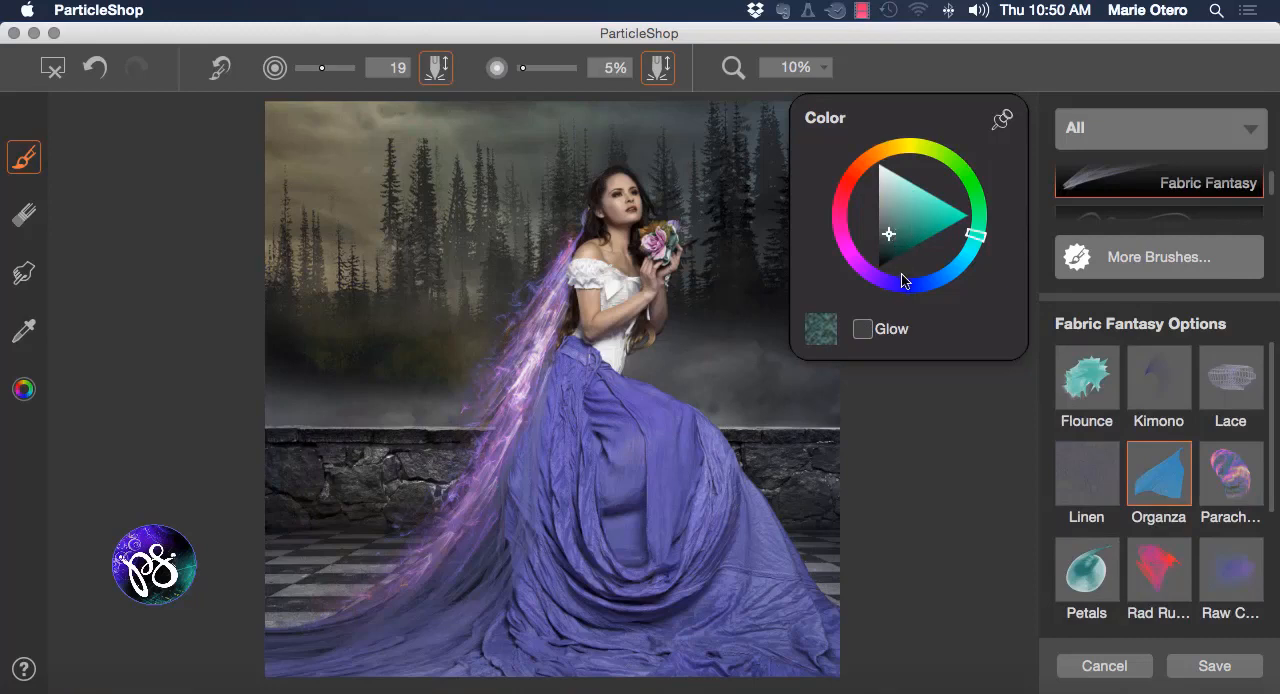
mouse_move(616, 404)
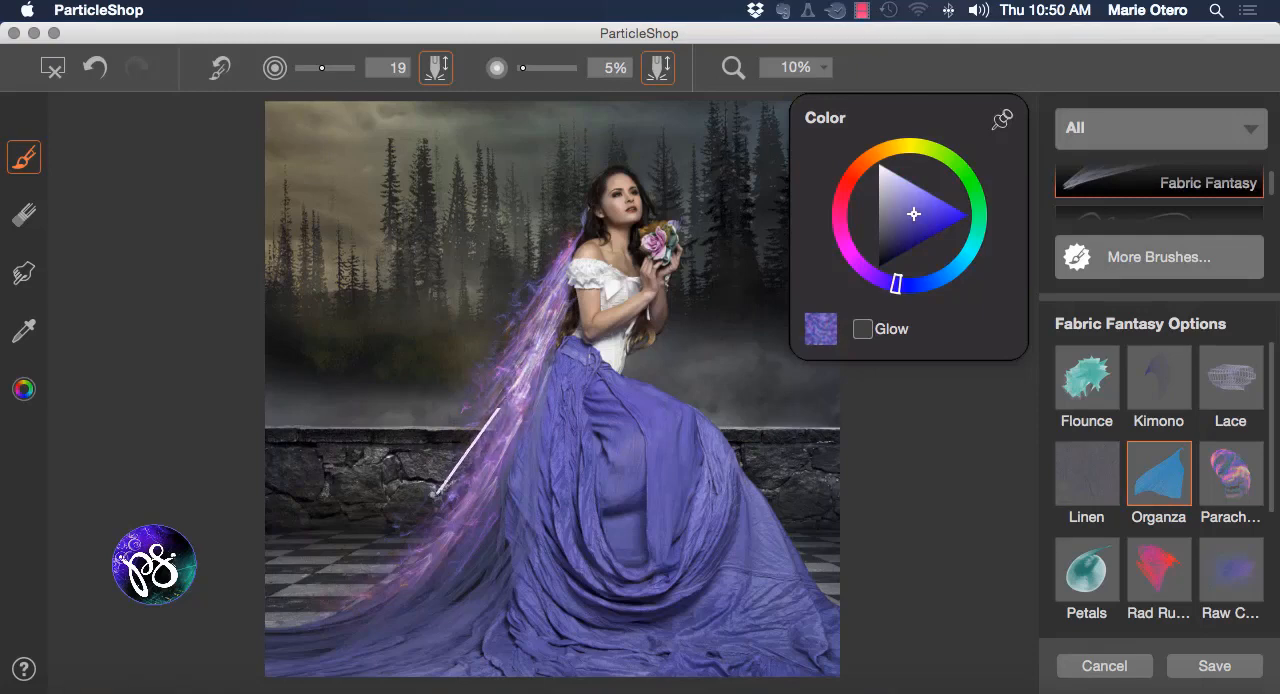
- Enable Glow, settle brush strength at 24% and choose a pinker purple shade
left_click(862, 328)
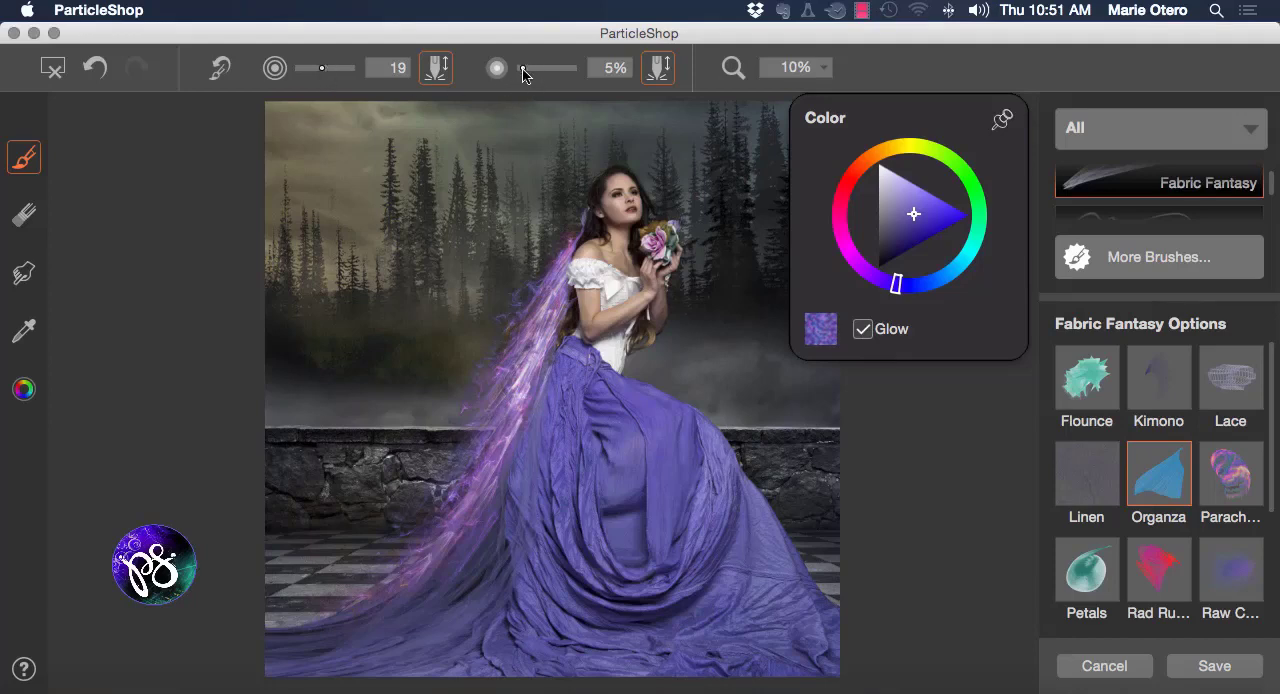
left_click_drag(522, 68, 540, 68)
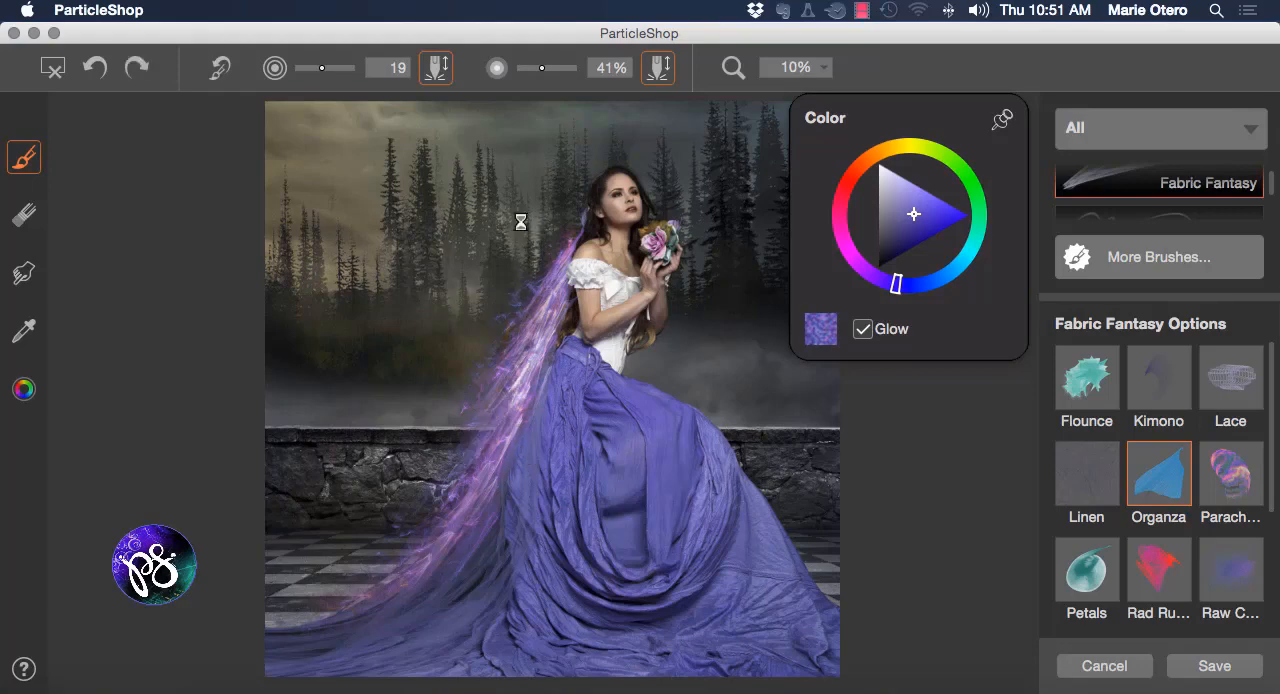
left_click_drag(544, 68, 536, 68)
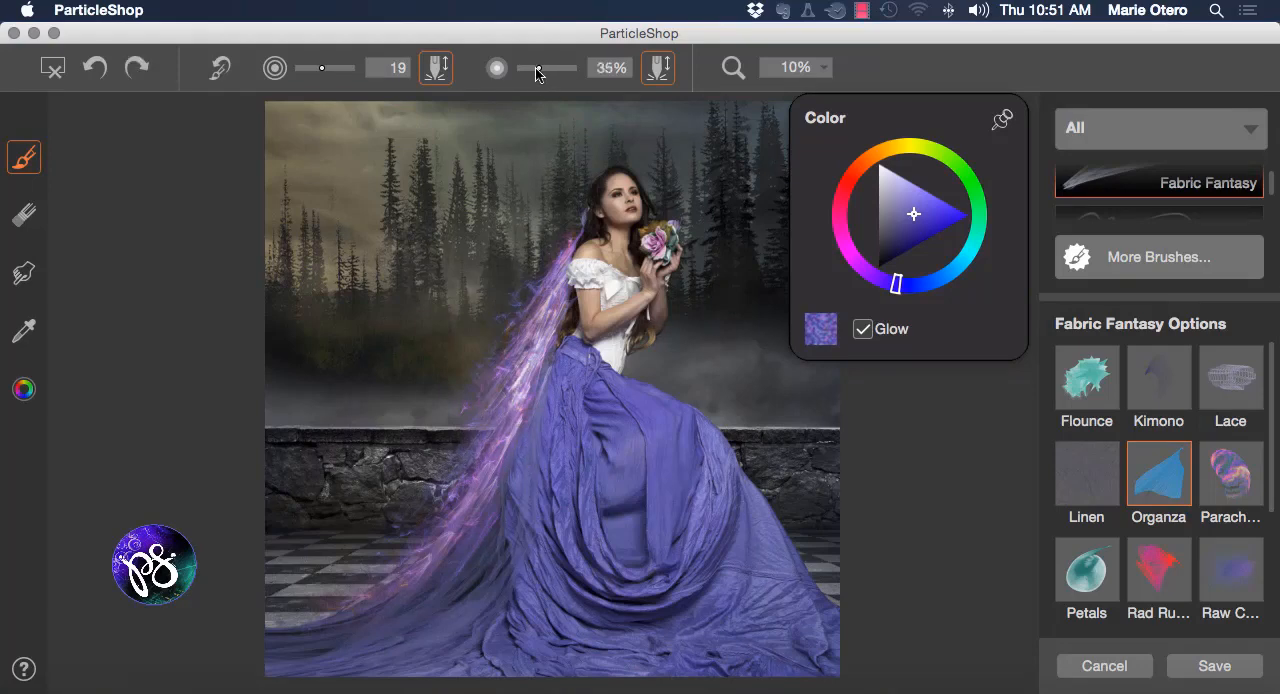
left_click_drag(556, 68, 532, 68)
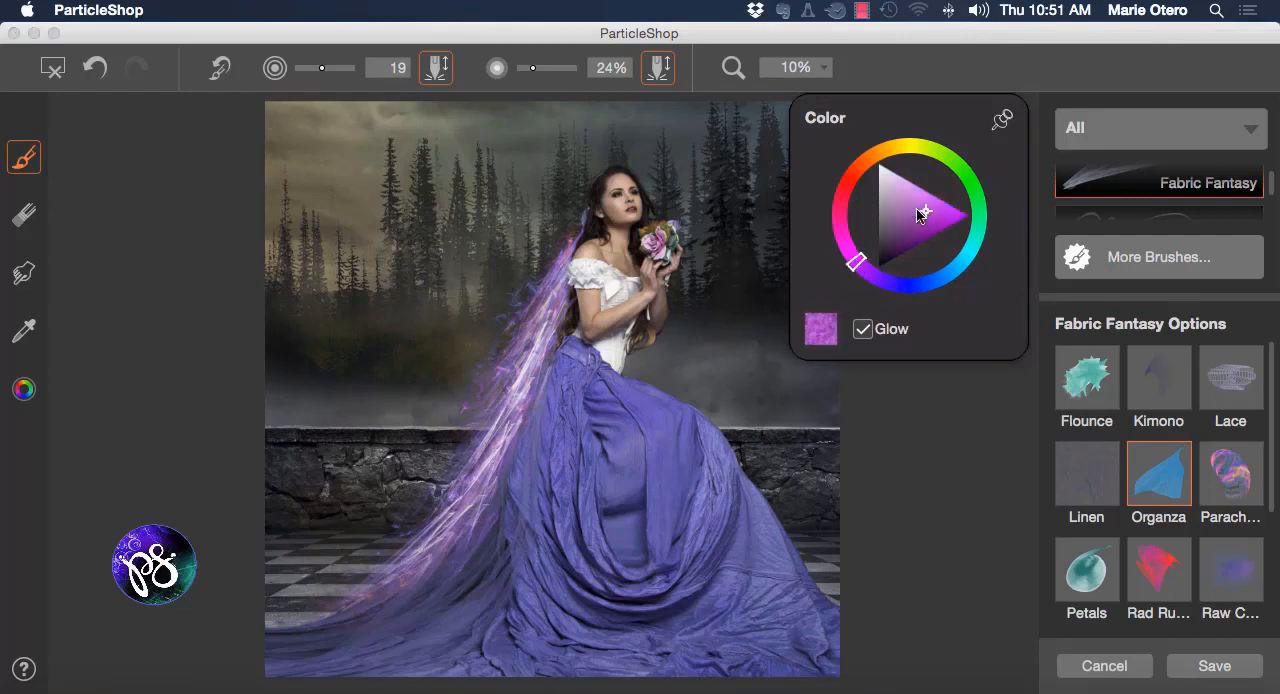
left_click(862, 328)
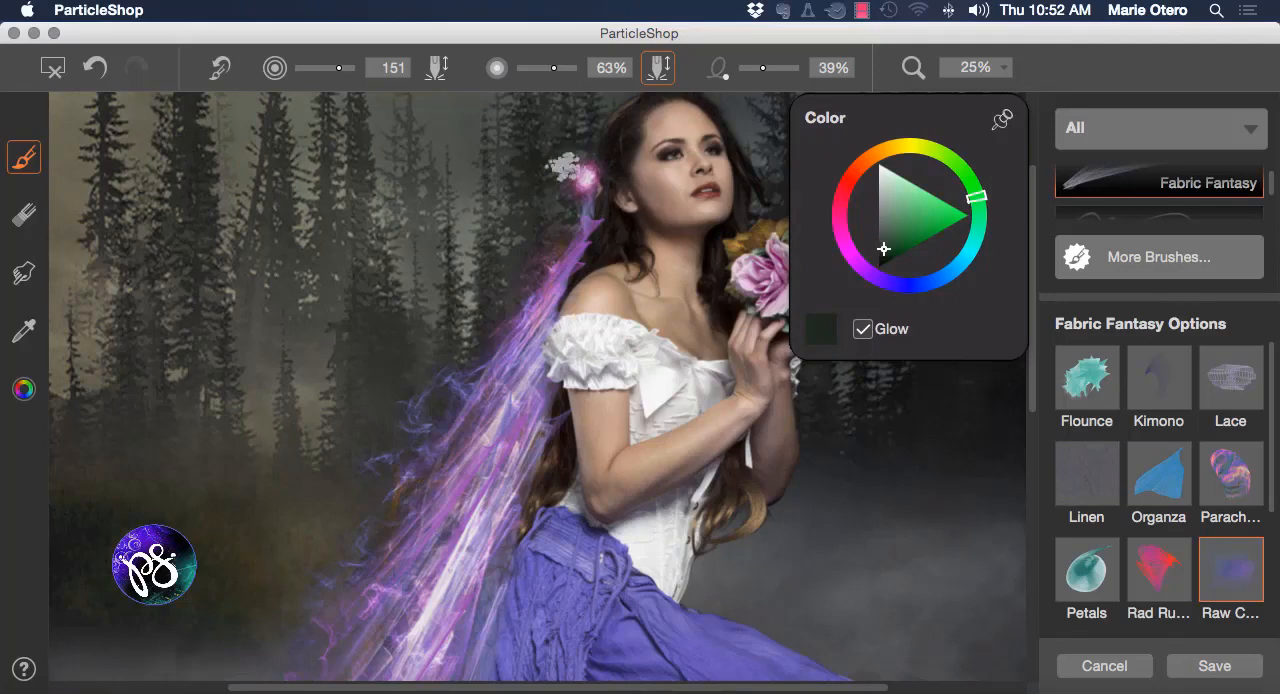
- Turn Glow off, pick a green brush colour and apply the painting back to Photoshop
left_click(860, 328)
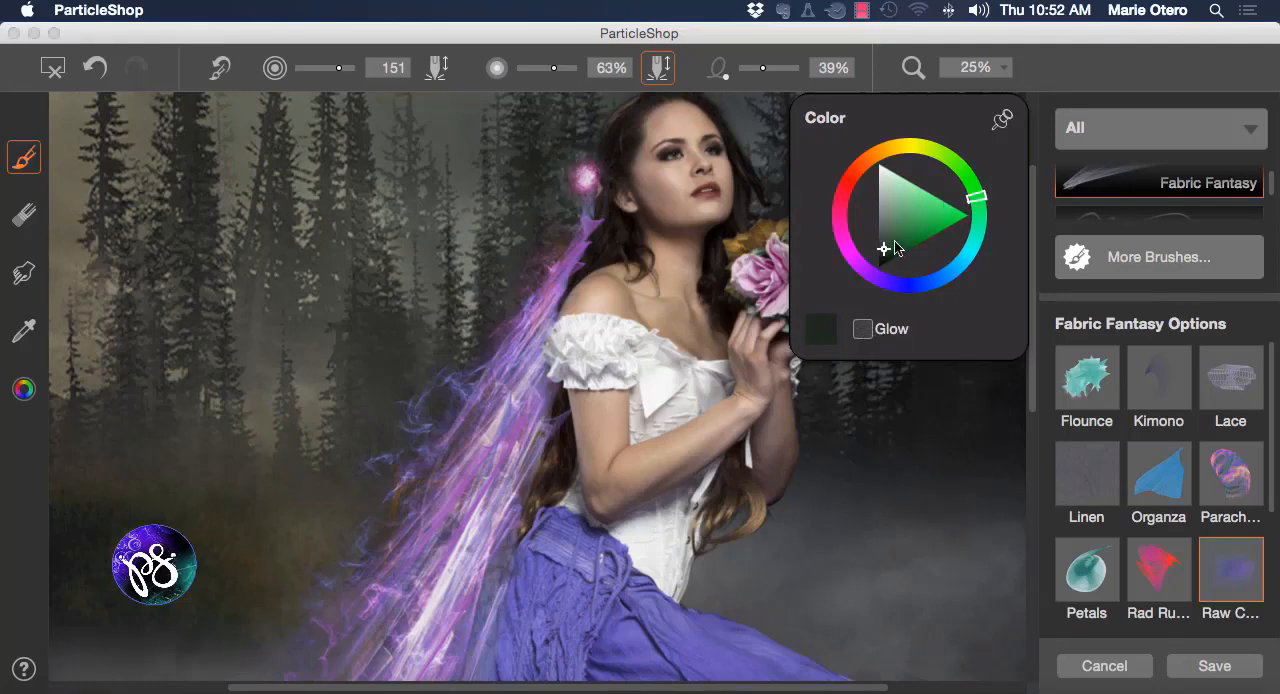
left_click(912, 228)
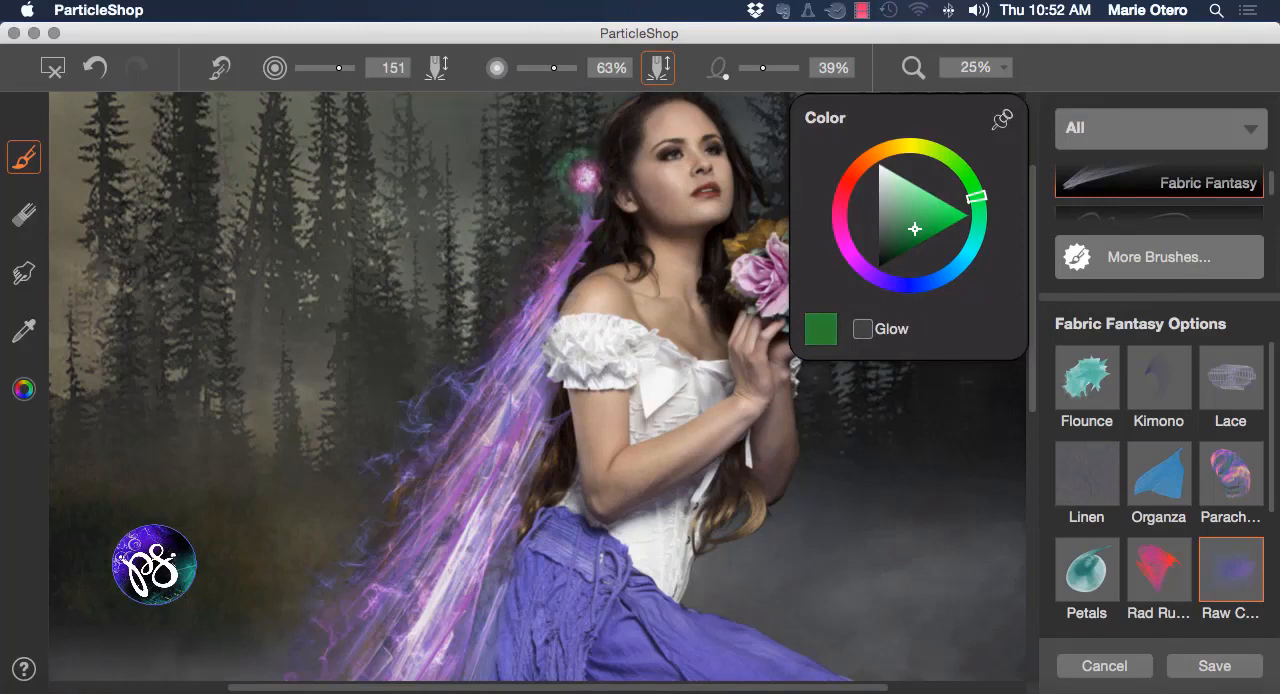
left_click(888, 148)
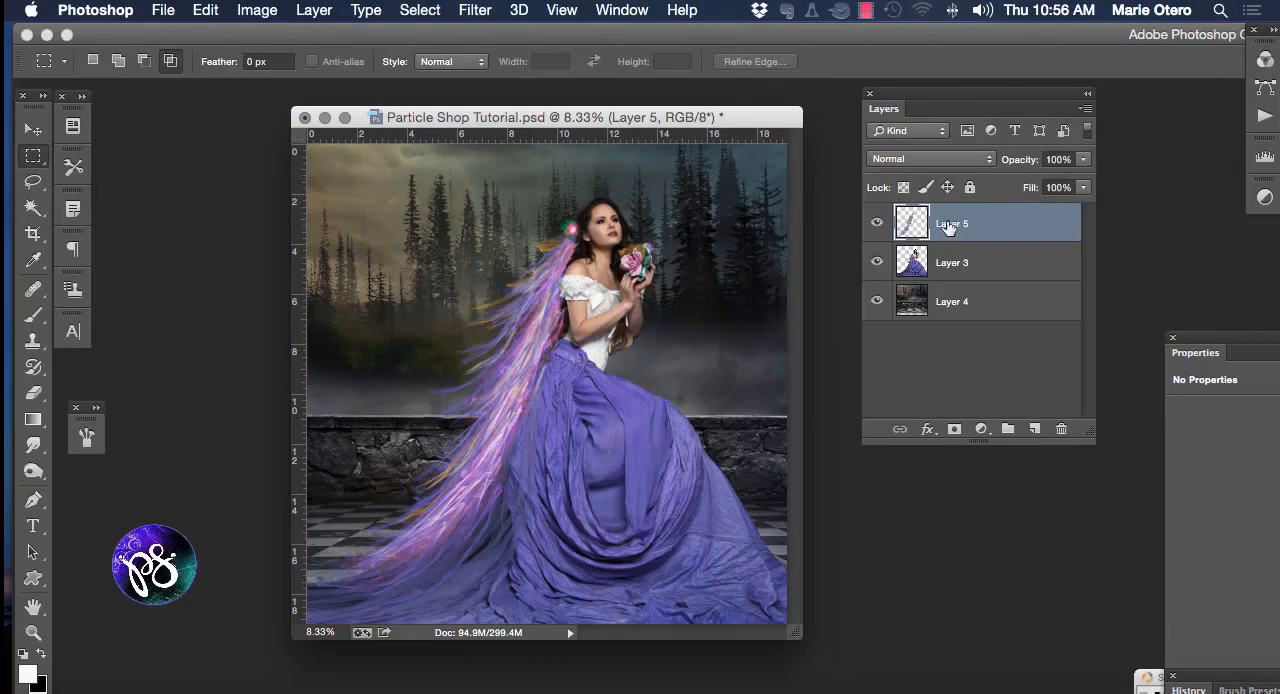
mouse_move(940, 218)
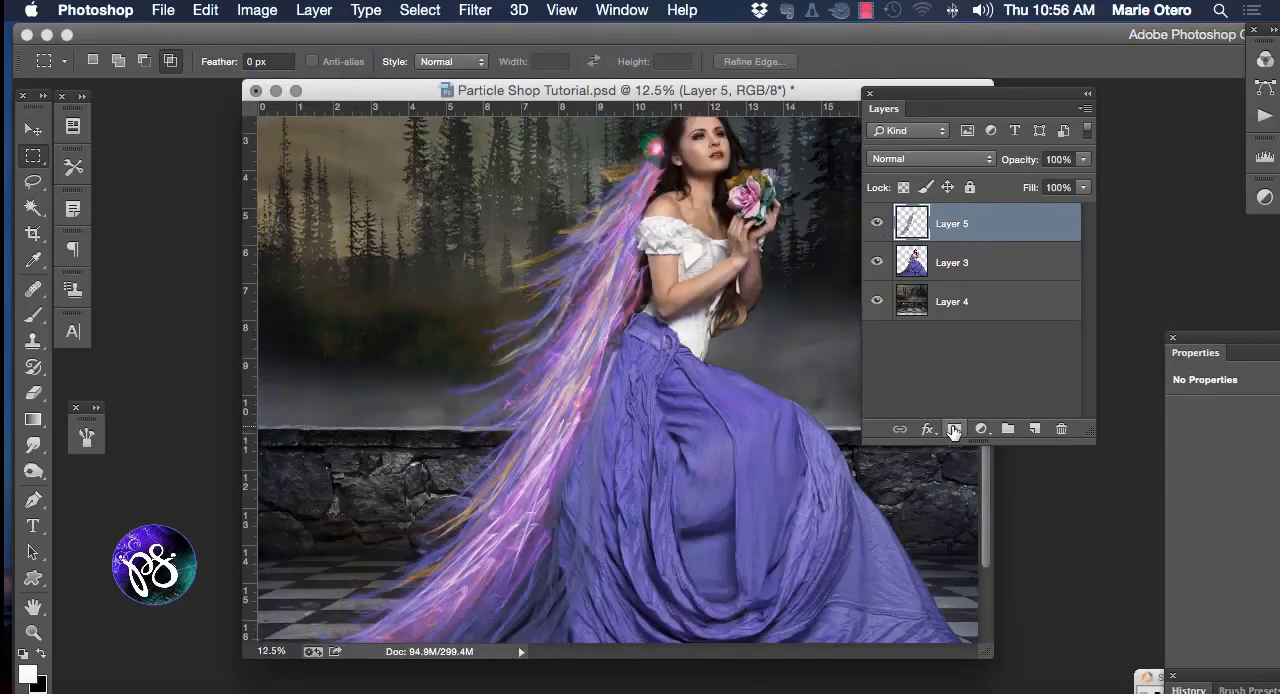
- Add a layer mask to Layer 5 and ready the Brush tool at 80% opacity
left_click(952, 428)
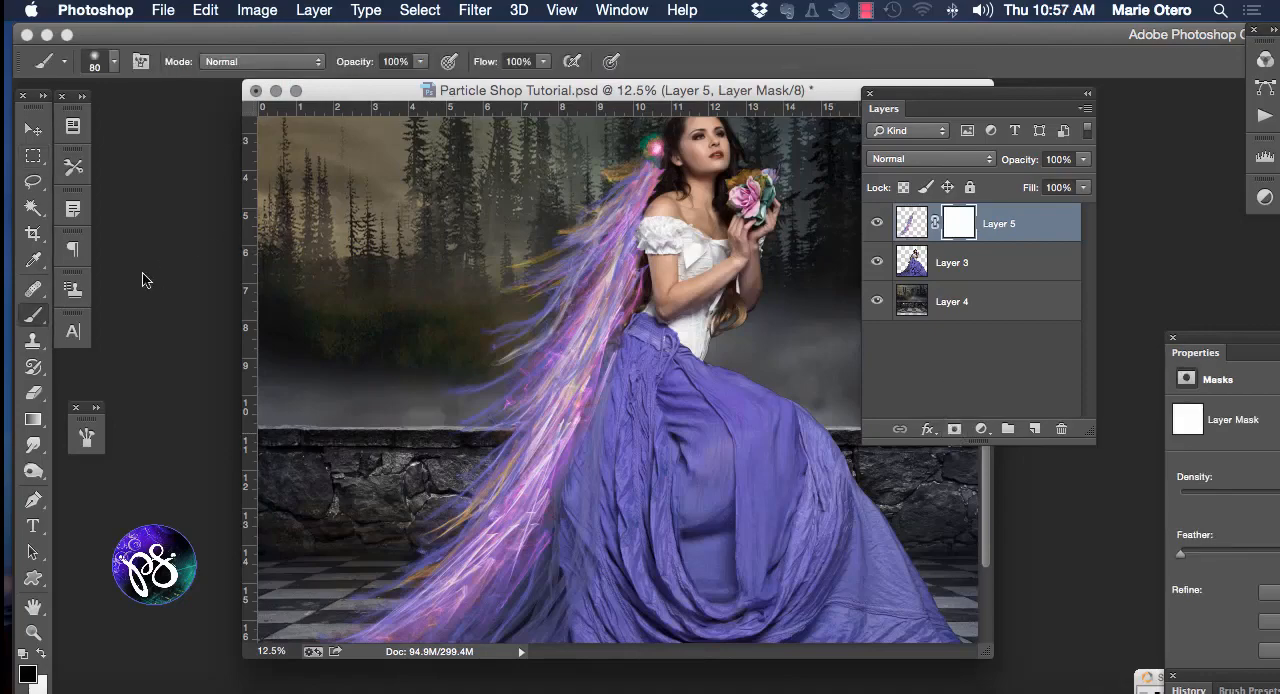
mouse_move(32, 318)
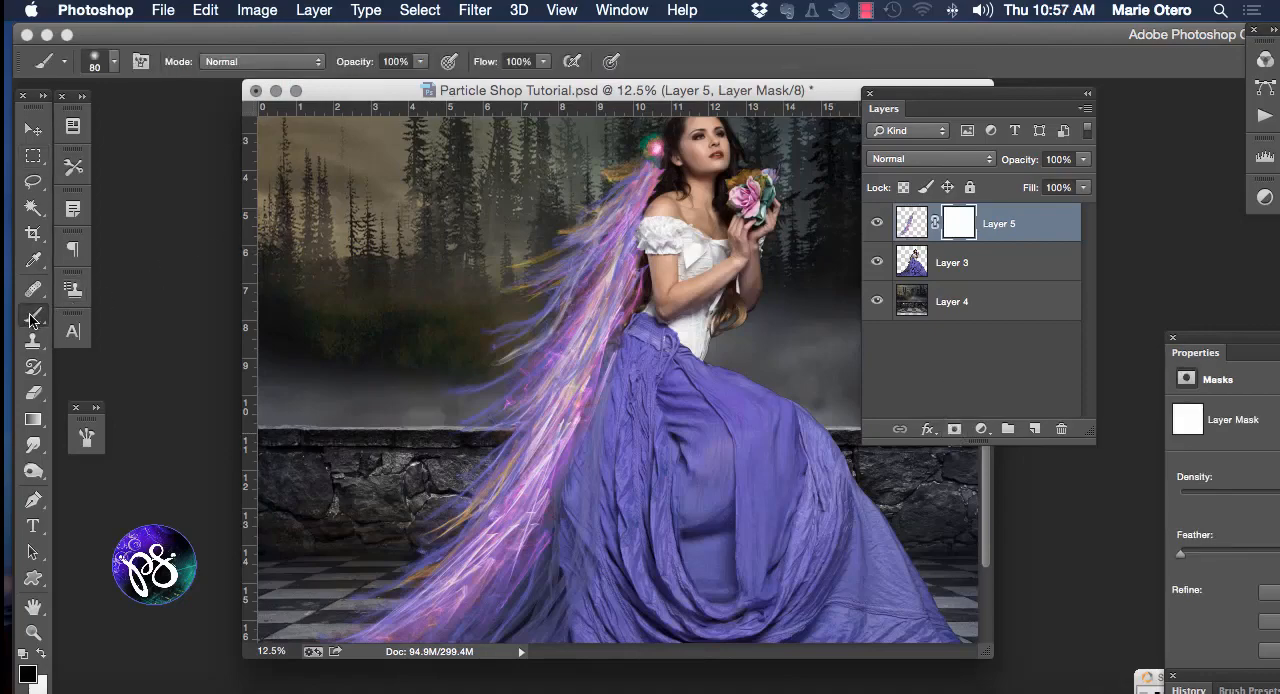
left_click(28, 672)
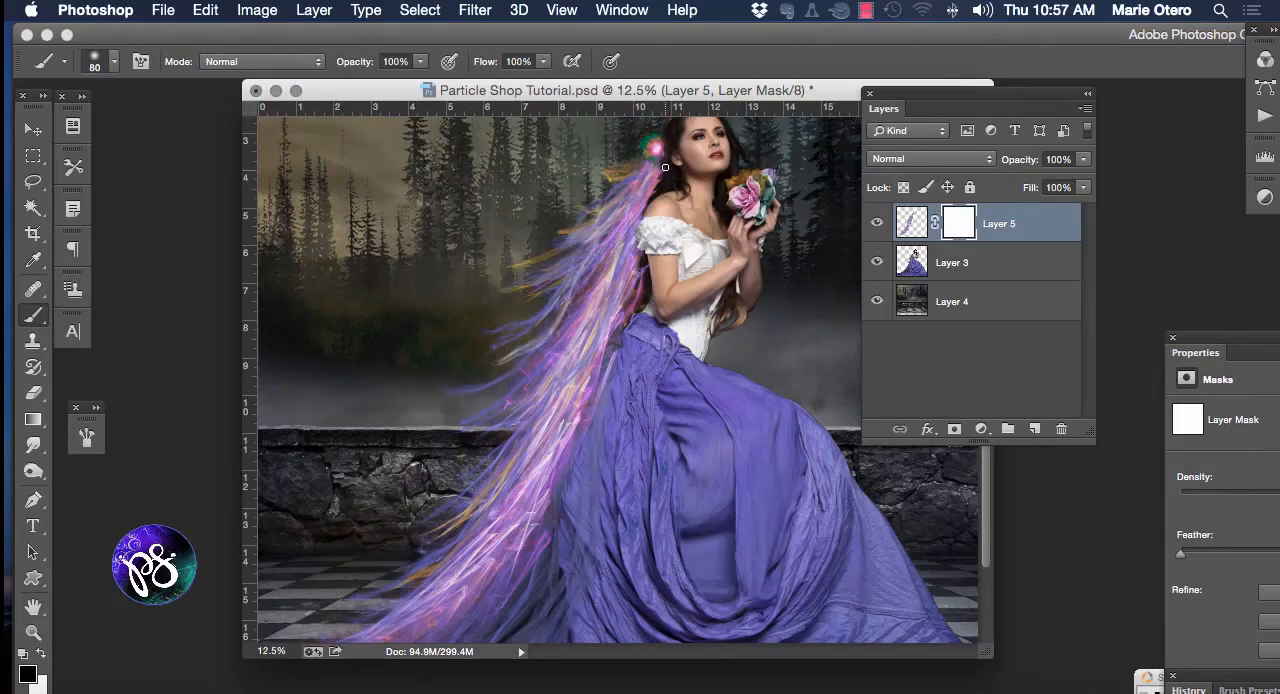
type("80")
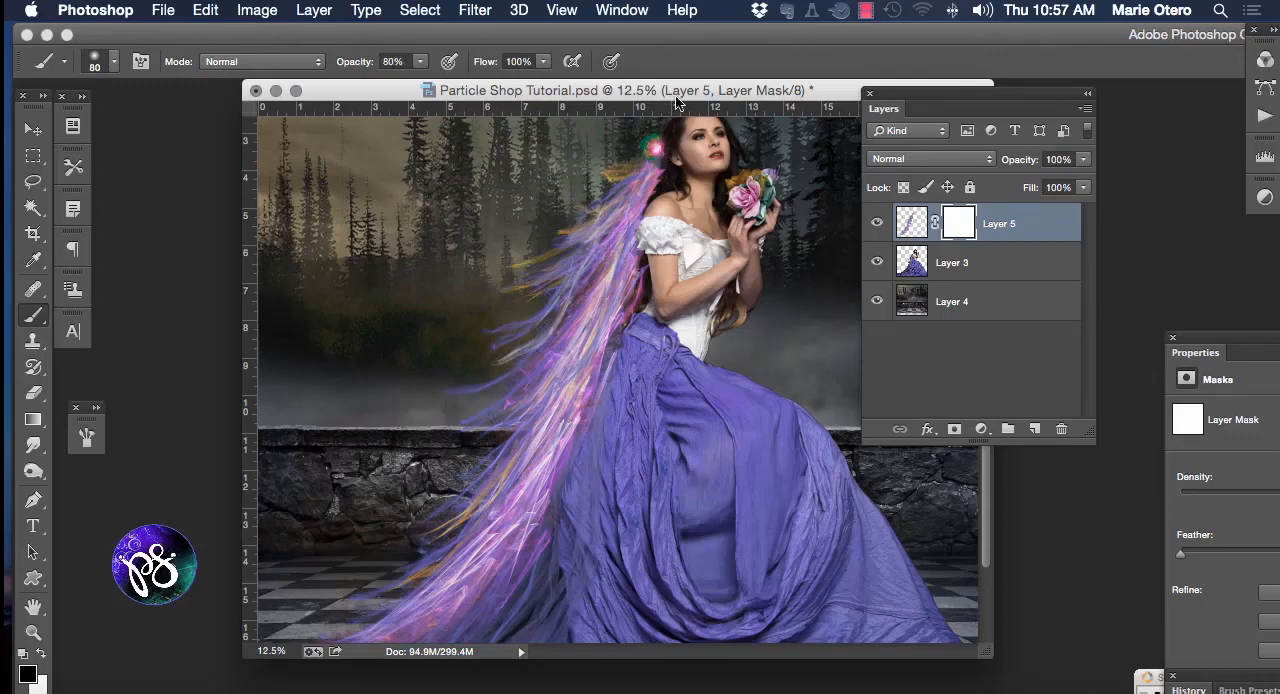
mouse_move(660, 168)
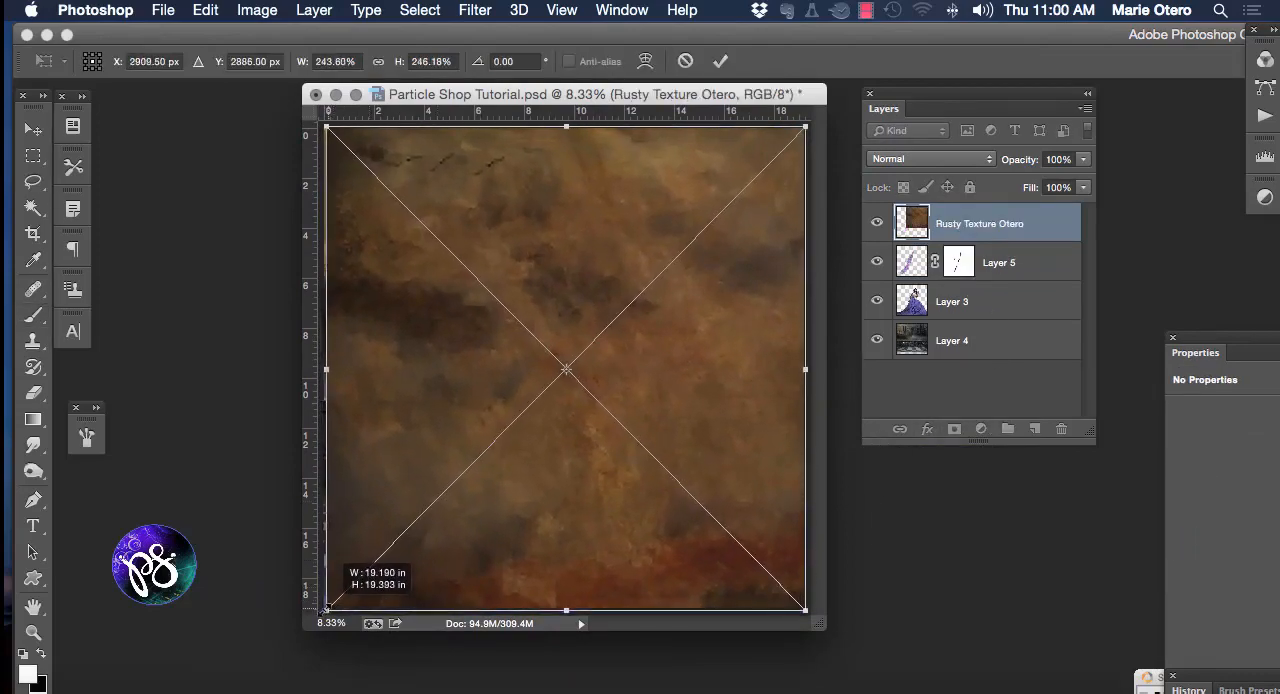
- Commit the rusty texture placement, blend it in Soft Light and give it a layer mask
left_click(928, 158)
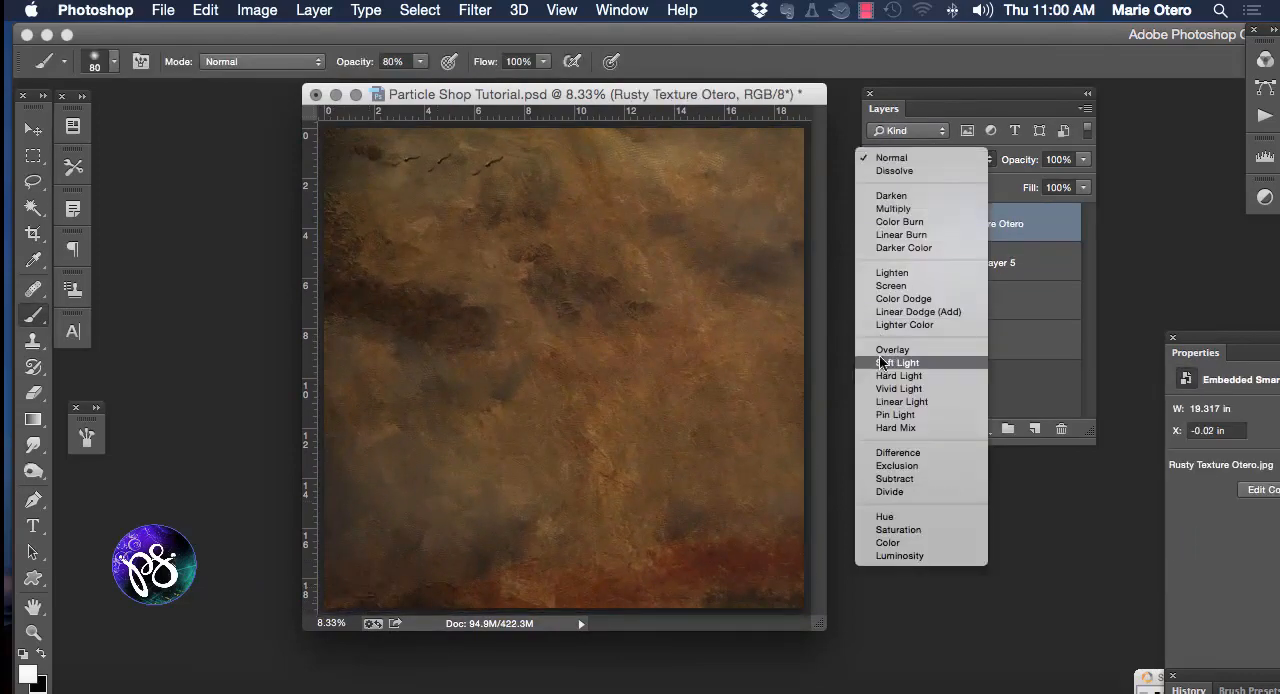
left_click(892, 362)
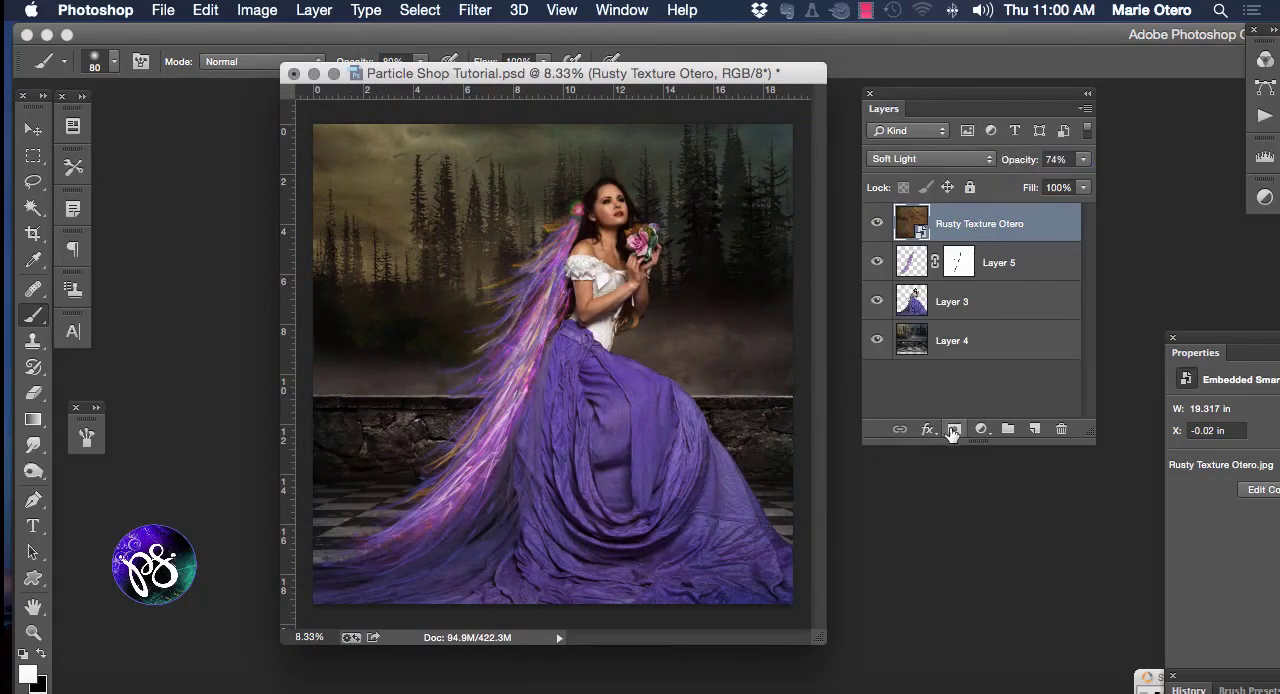
left_click(952, 428)
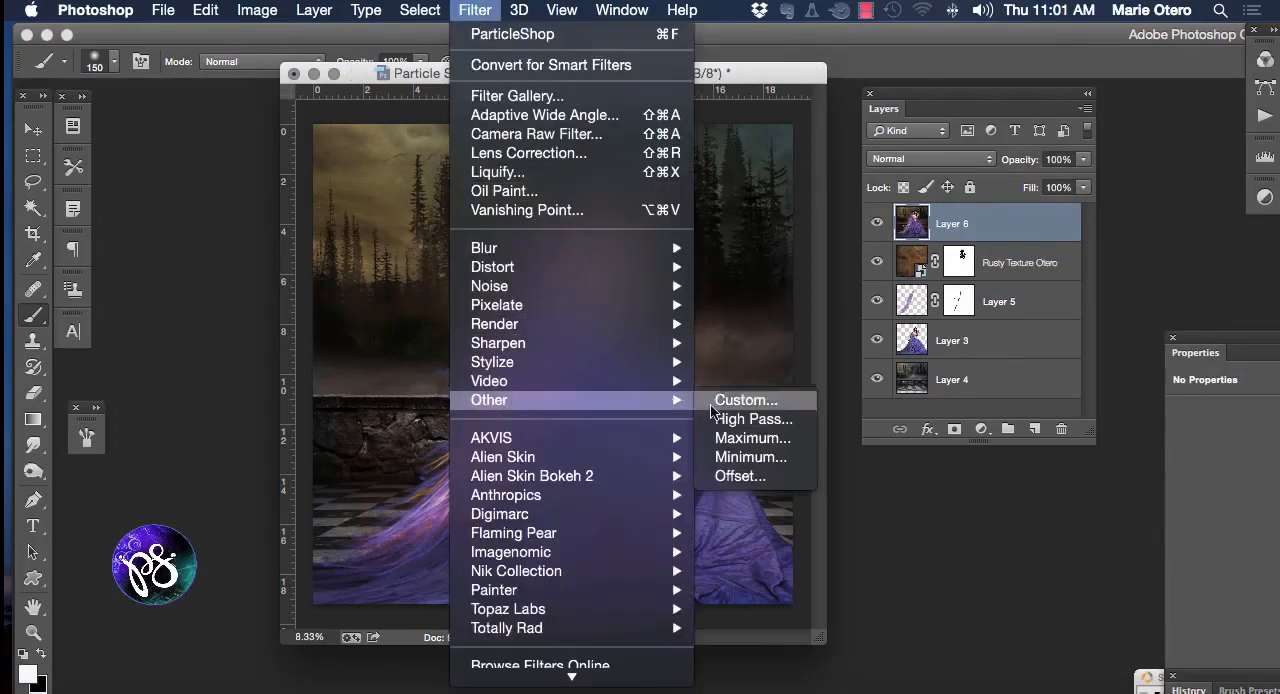
- Apply a 3.8-pixel High Pass to Layer 6, set it to Overlay and add a layer mask
left_click(752, 420)
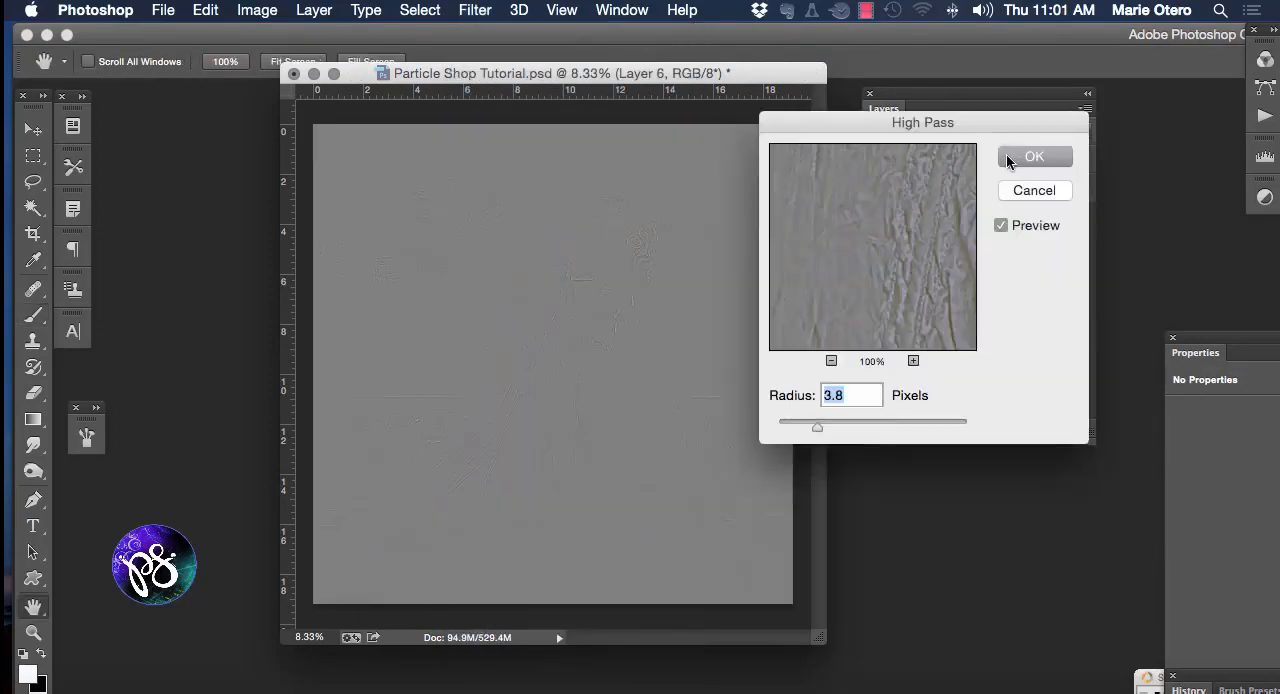
left_click(1034, 156)
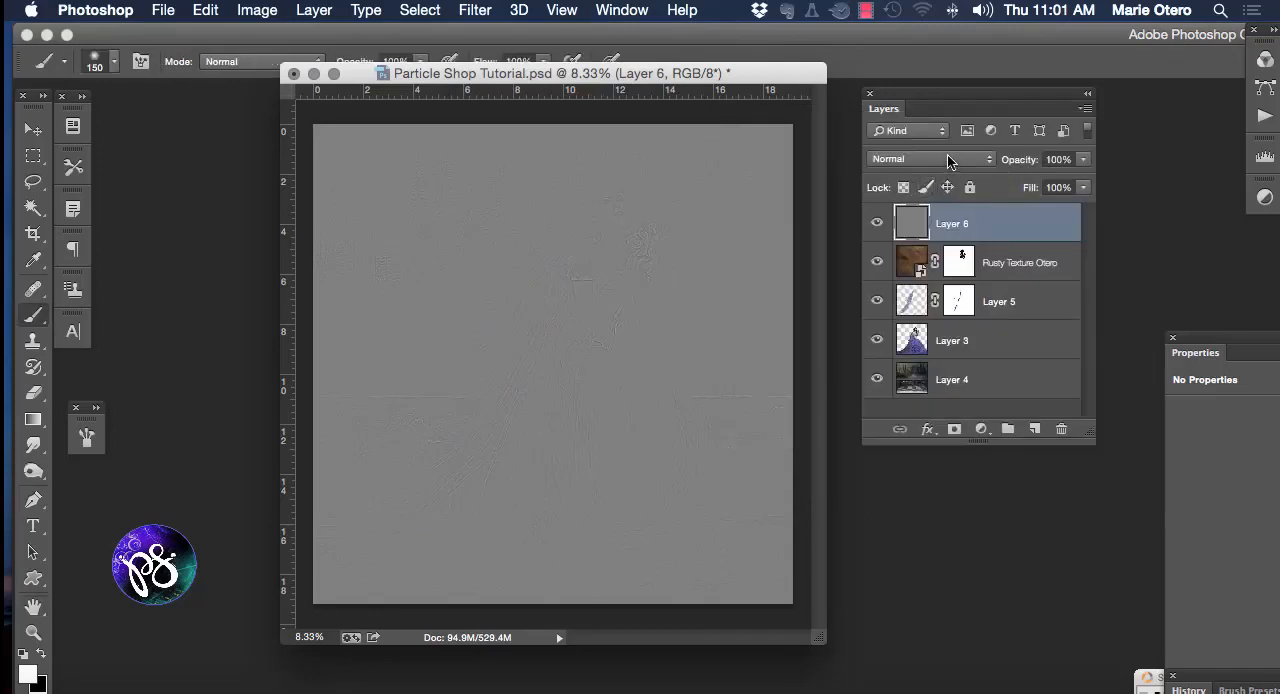
left_click(930, 160)
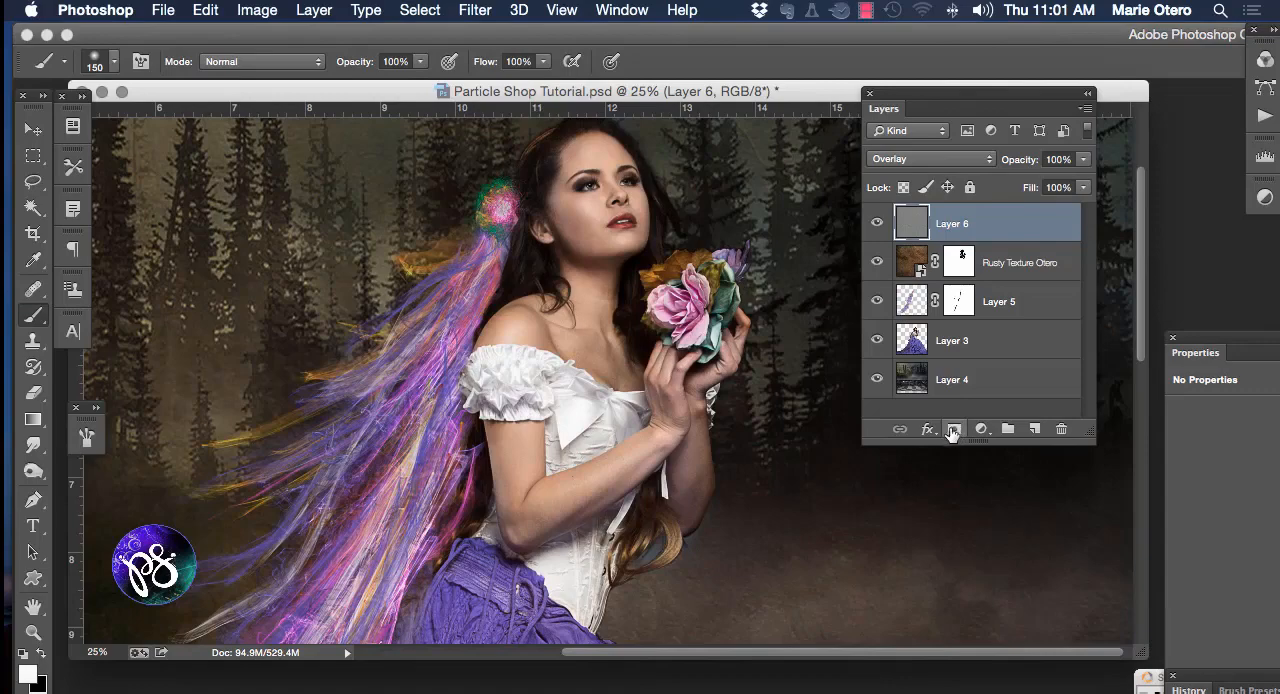
left_click(952, 428)
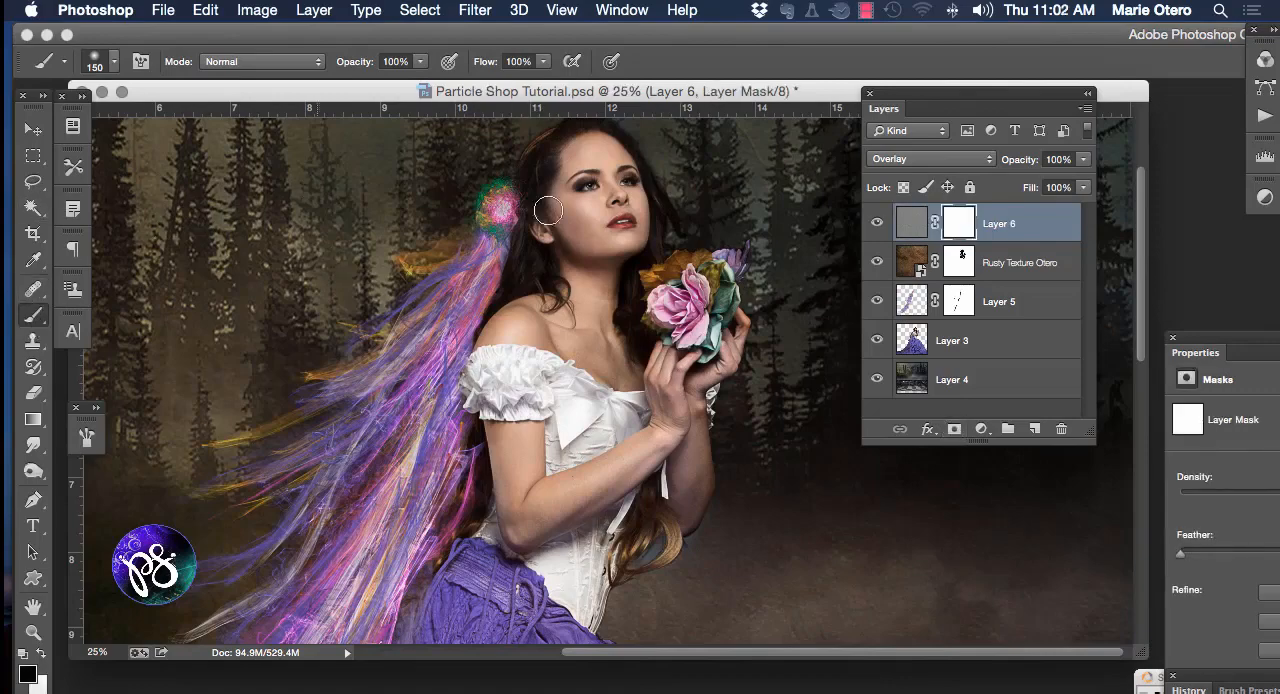
mouse_move(578, 220)
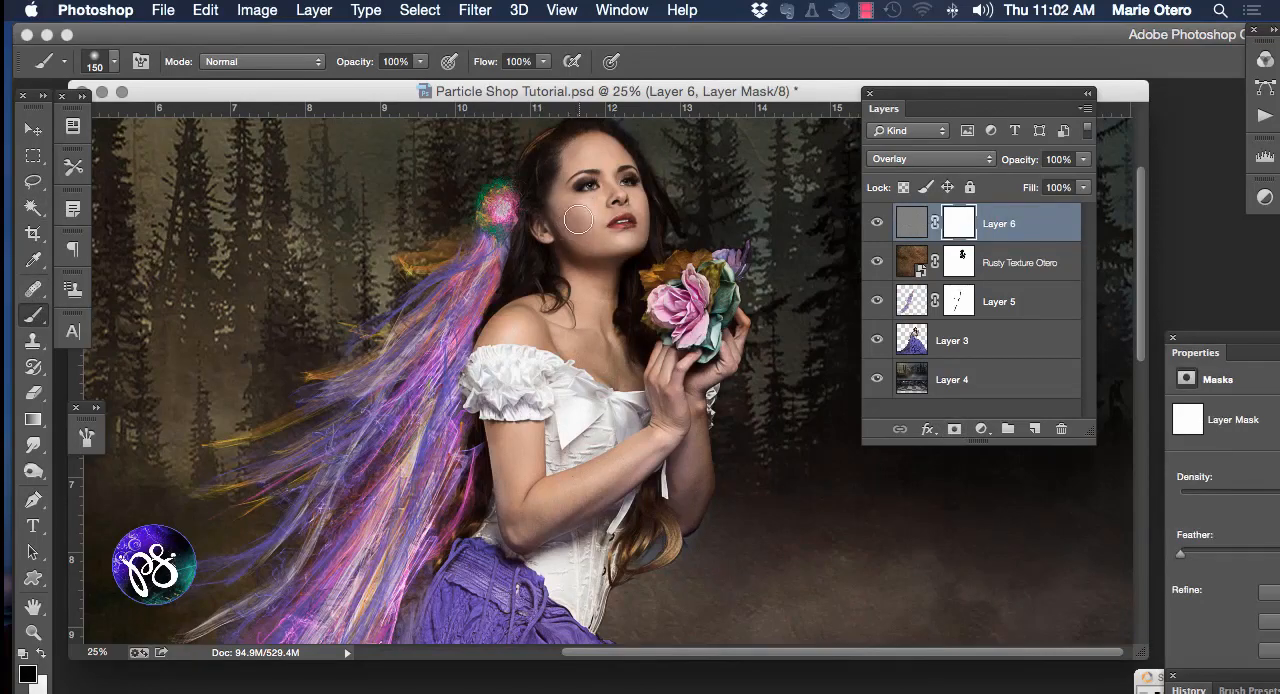
mouse_move(612, 202)
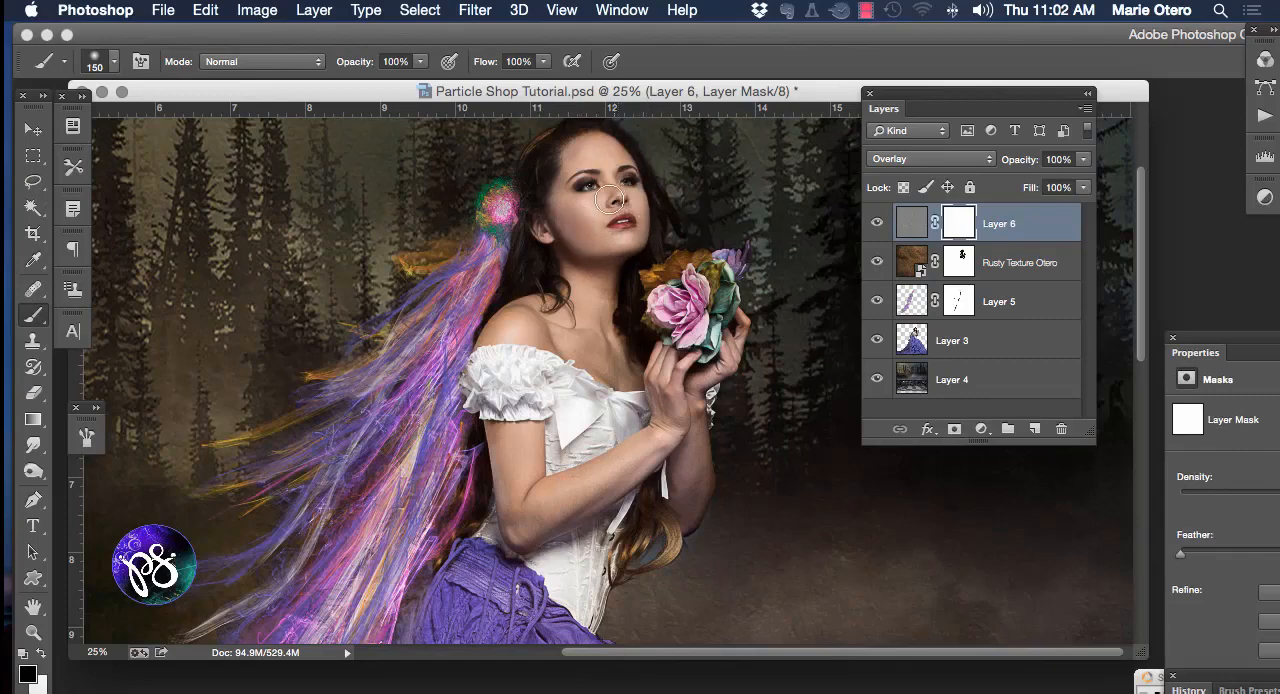
mouse_move(550, 214)
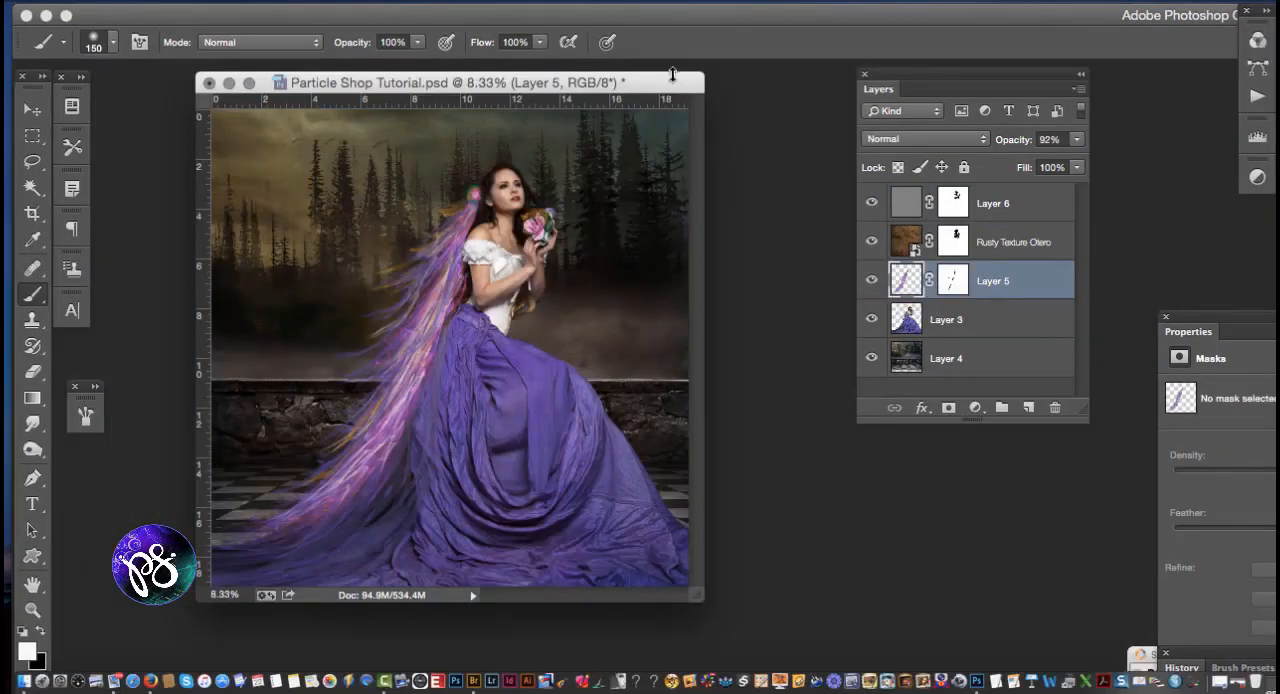
left_click_drag(450, 82, 500, 56)
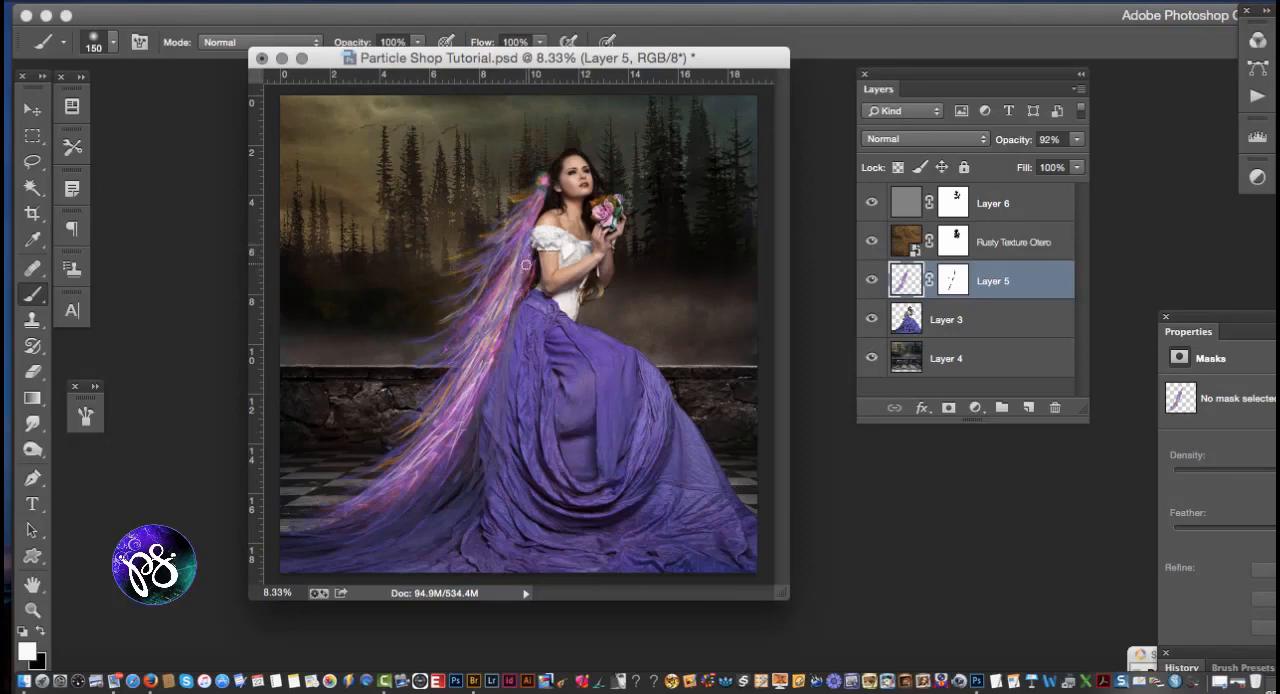
mouse_move(530, 268)
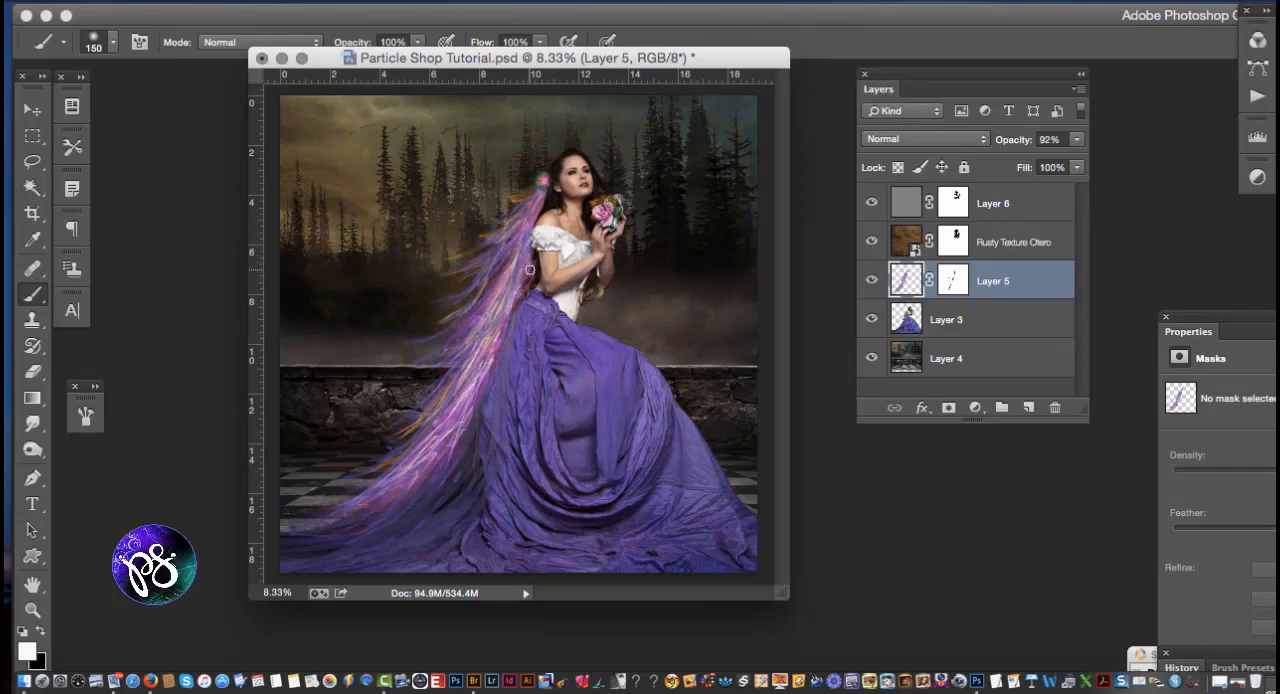